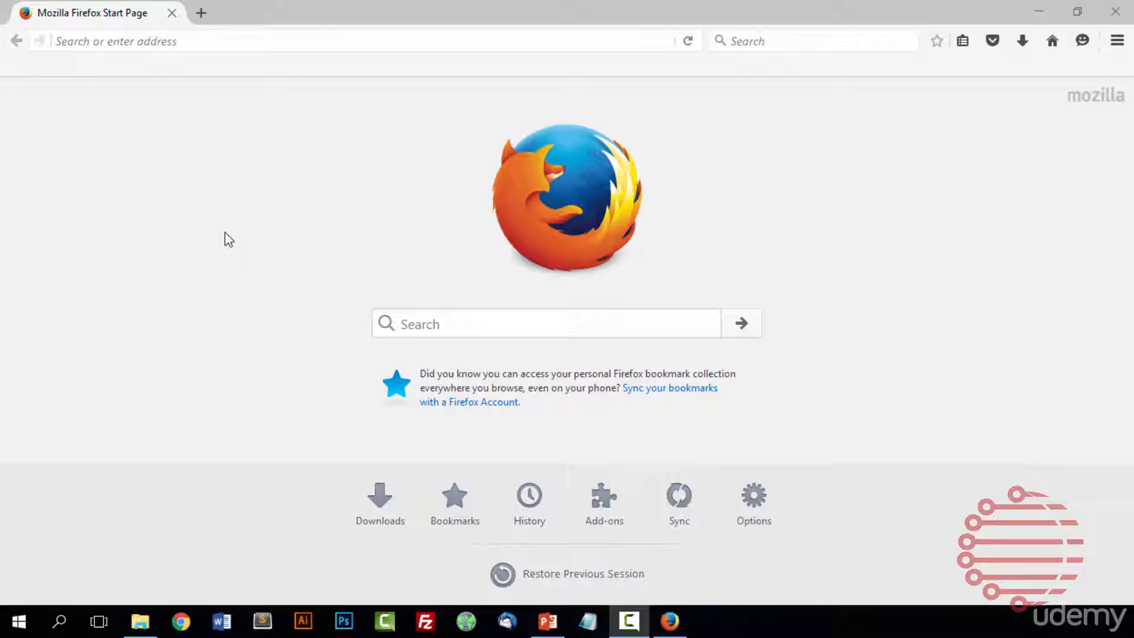
mouse_move(410, 89)
text(https://www.torproject.org)
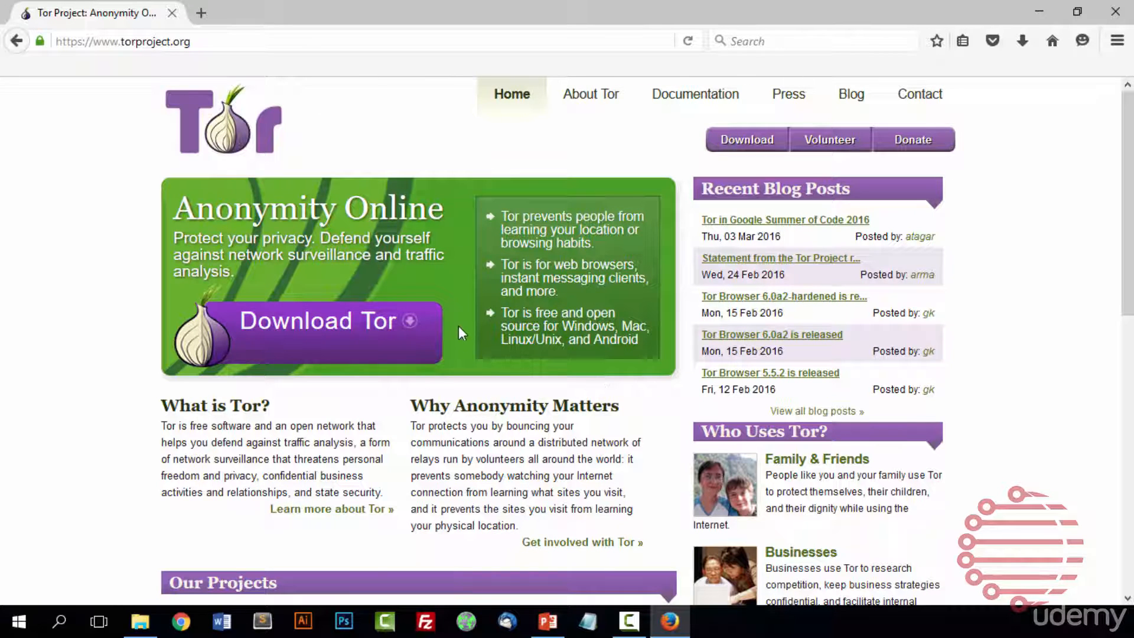
Download the Tor Browser for Windows installer and choose Save File to keep it on the computer.
click(318, 321)
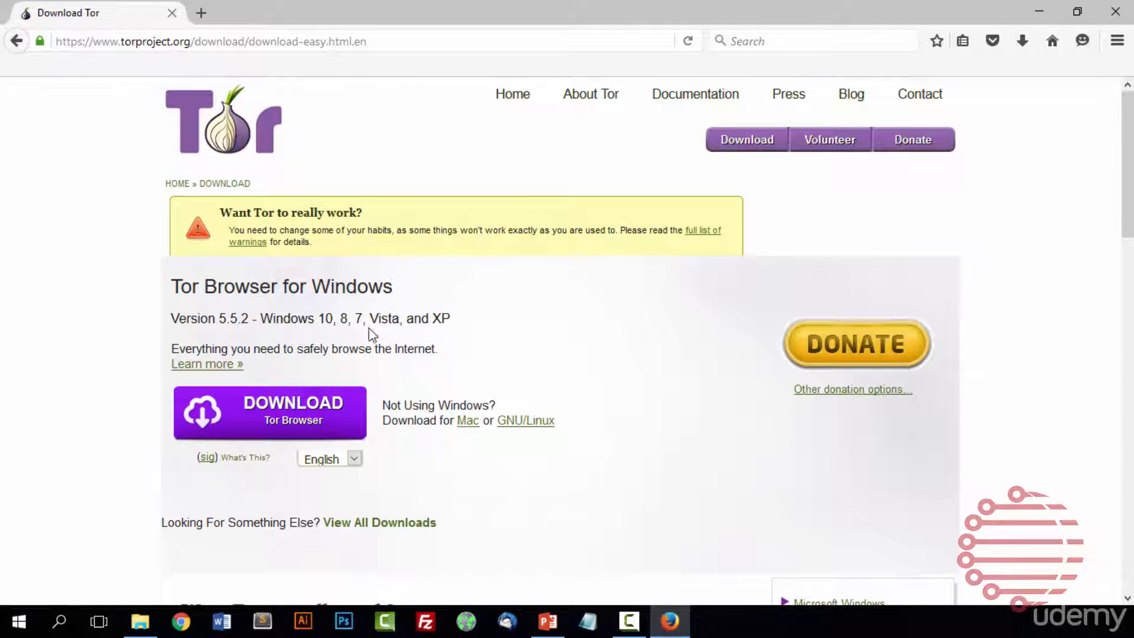
mouse_move(303, 320)
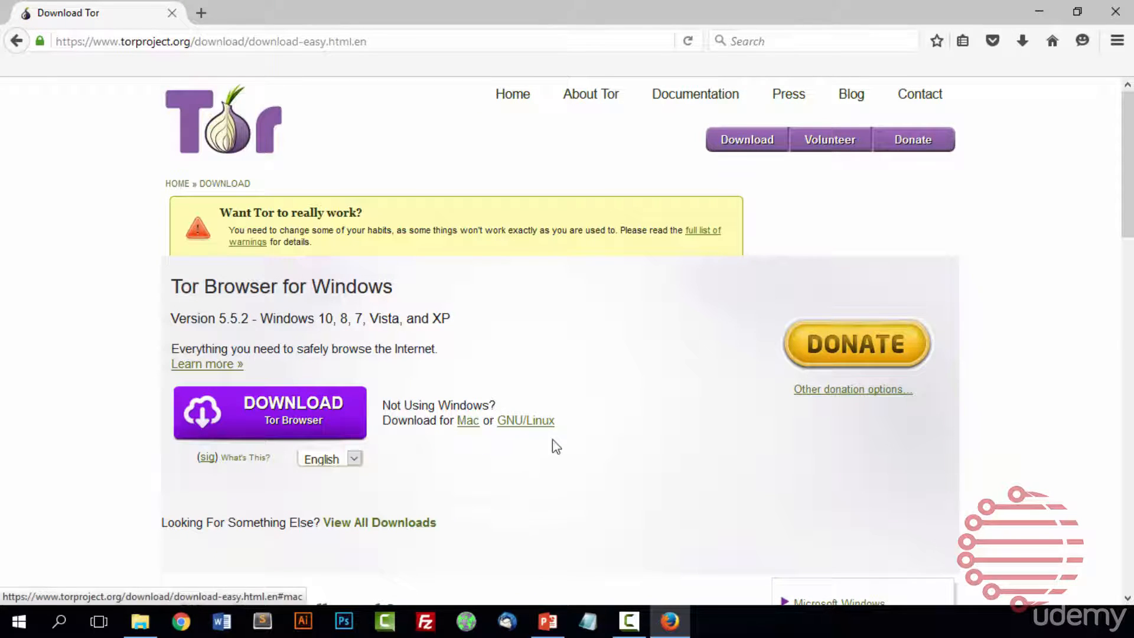
mouse_move(524, 420)
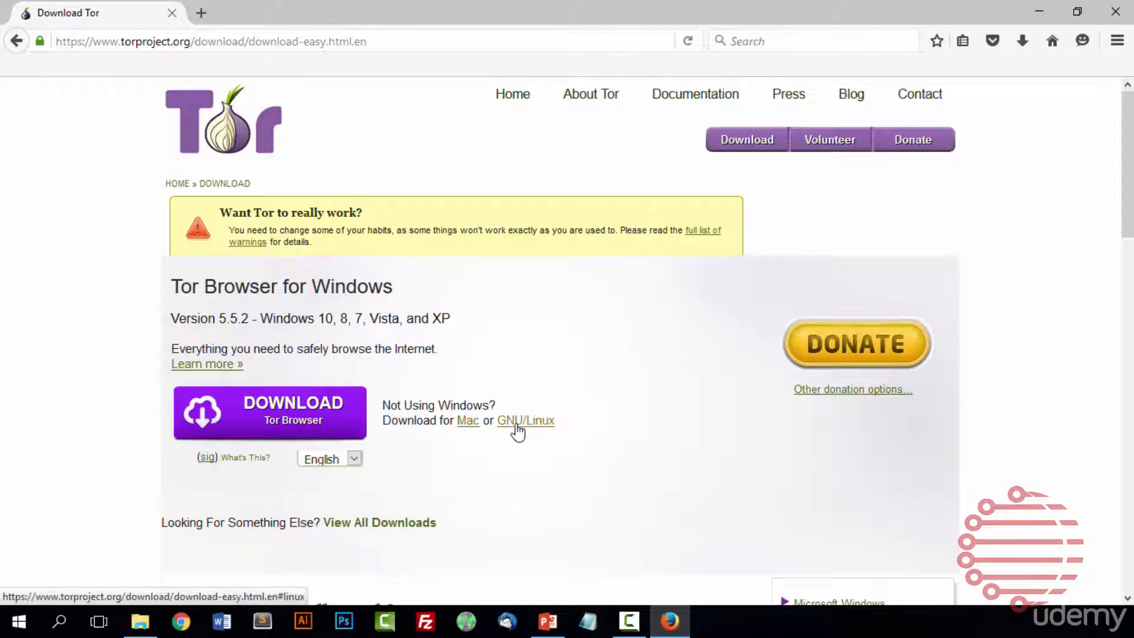
mouse_move(269, 403)
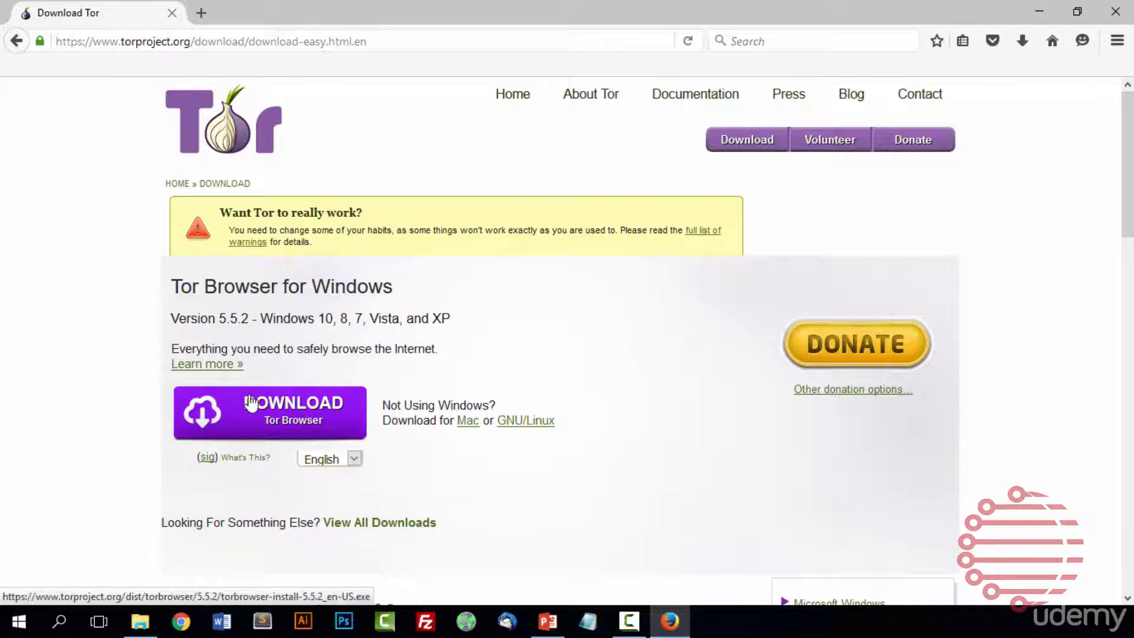
click(269, 412)
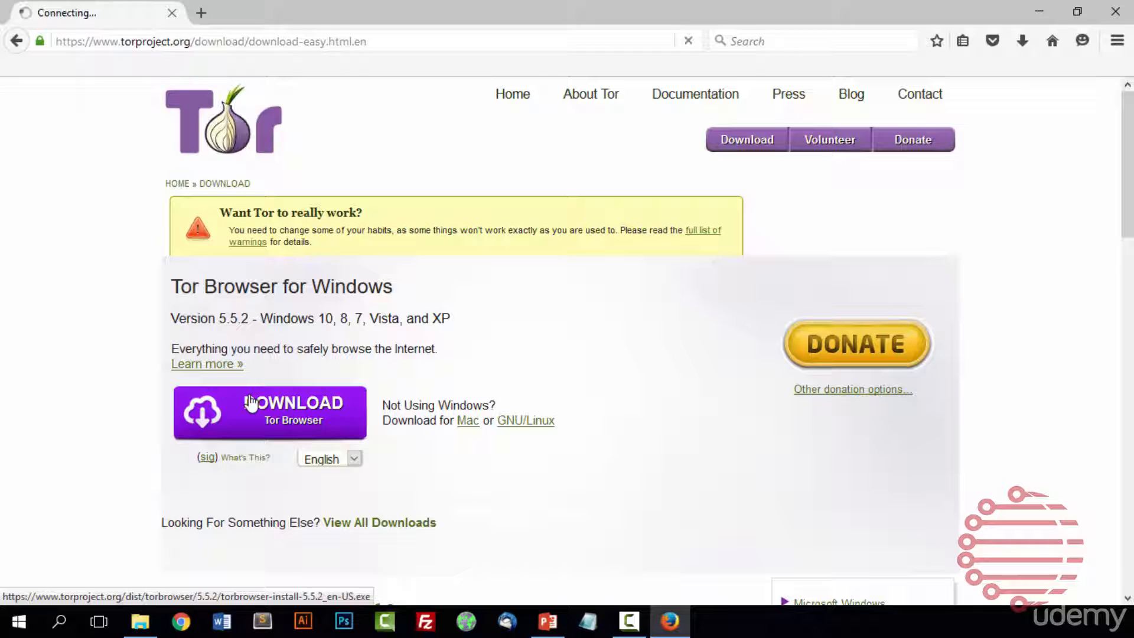
click(268, 412)
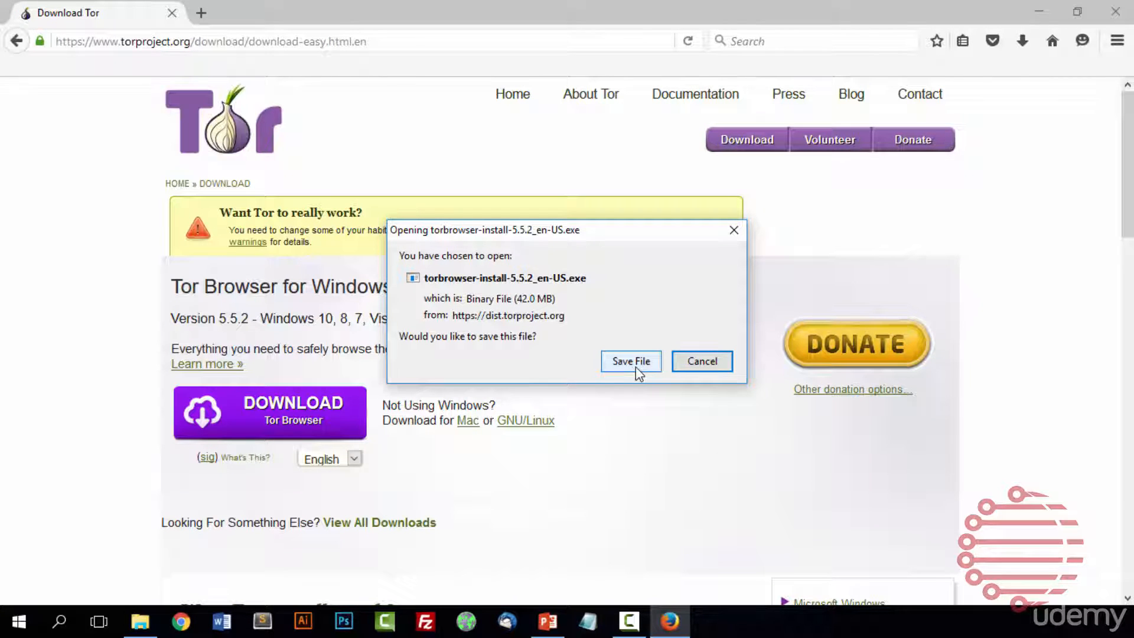
click(630, 361)
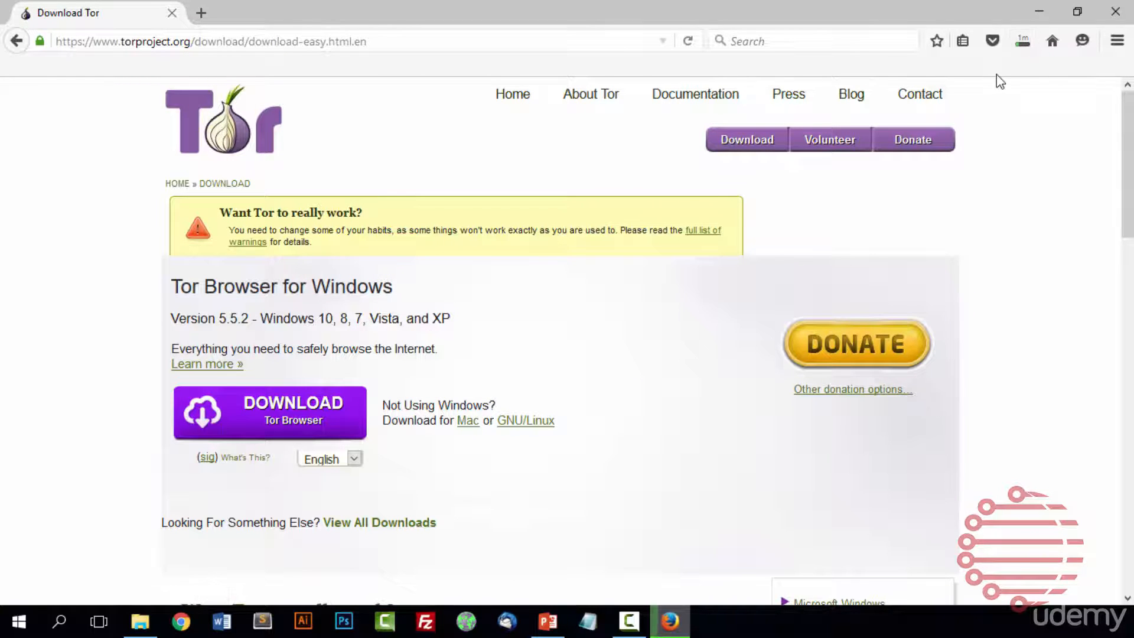
mouse_move(882, 94)
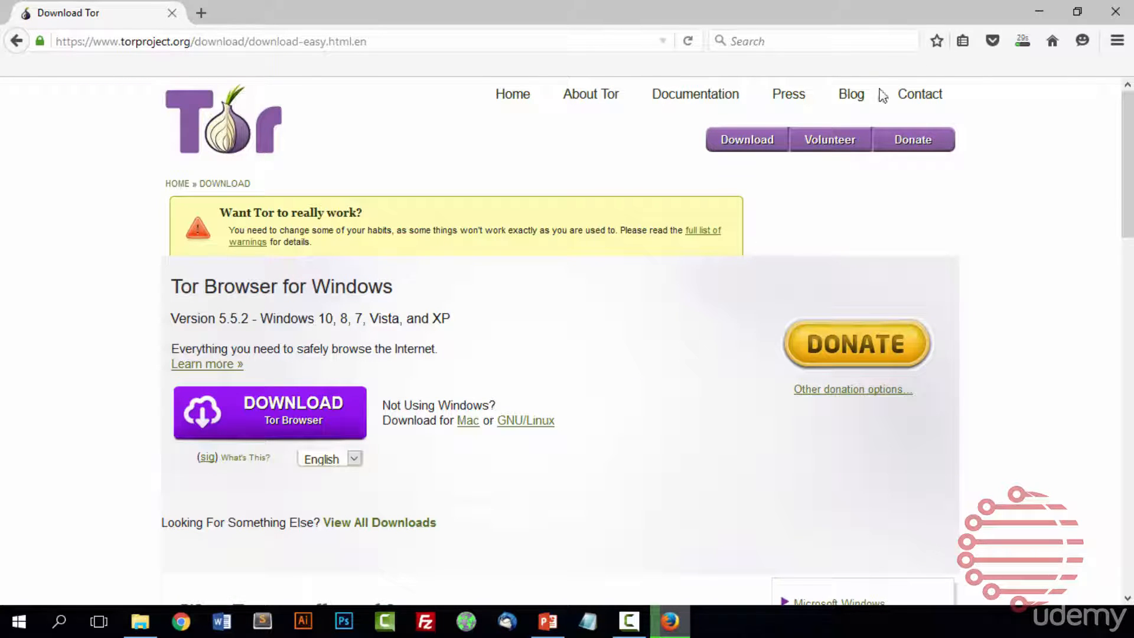
Go to the Tor Project Documentation section and load the General FAQ page.
click(693, 95)
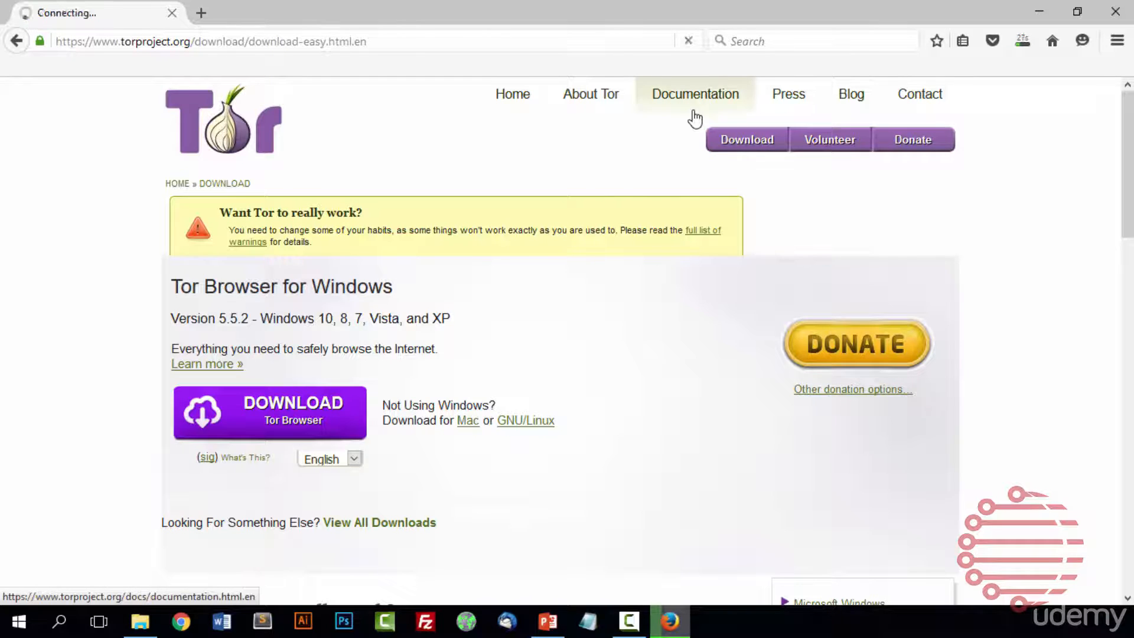
click(693, 95)
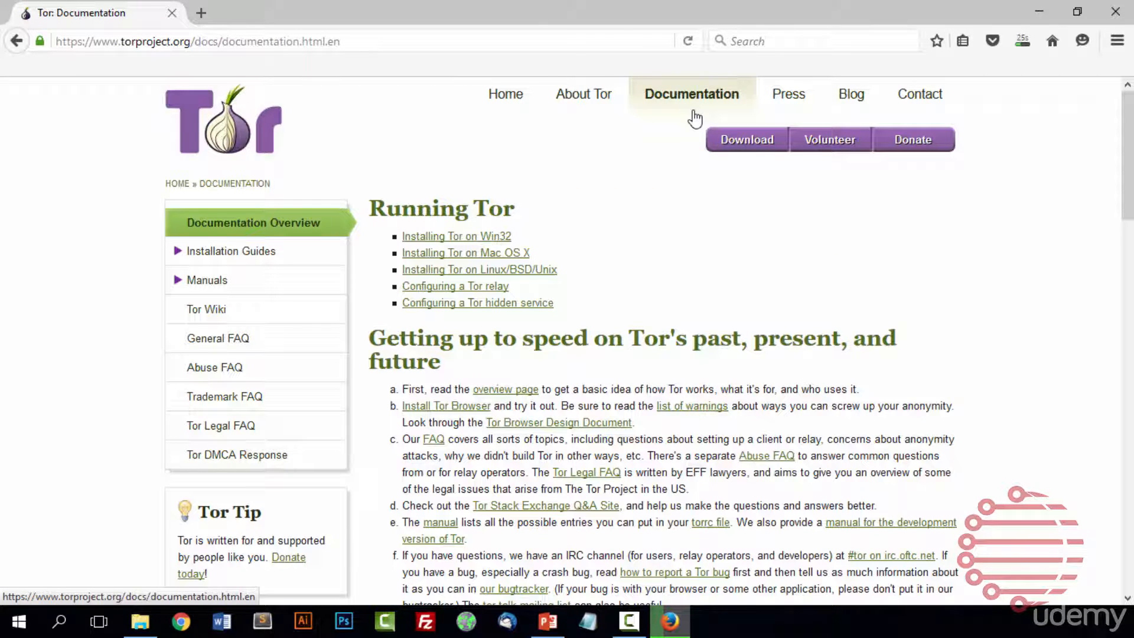
mouse_move(617, 246)
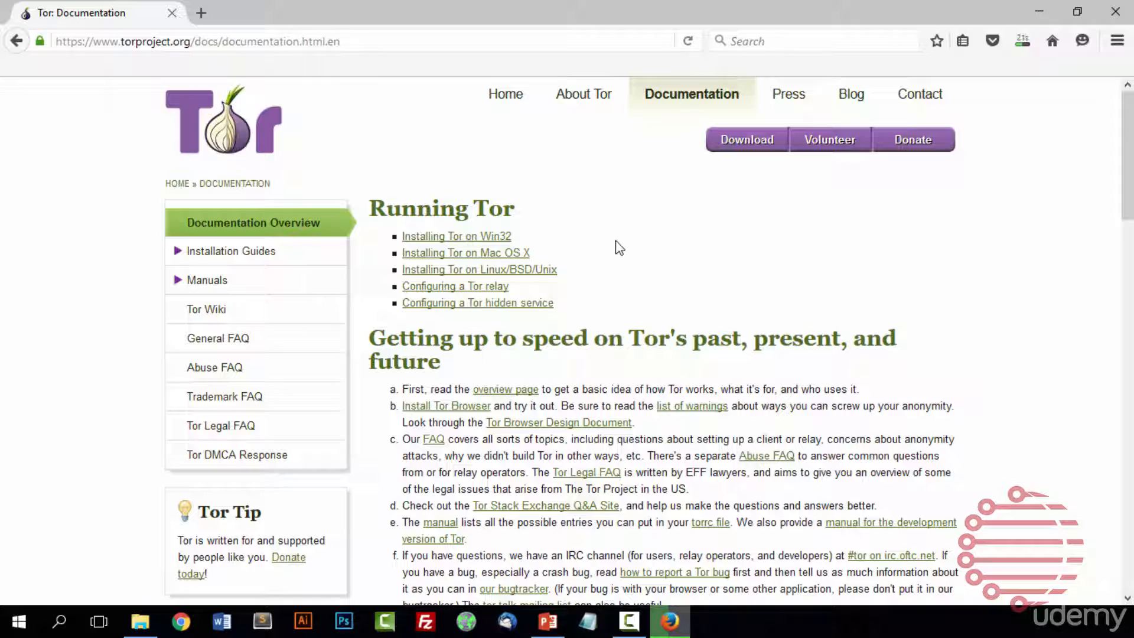
mouse_move(287, 368)
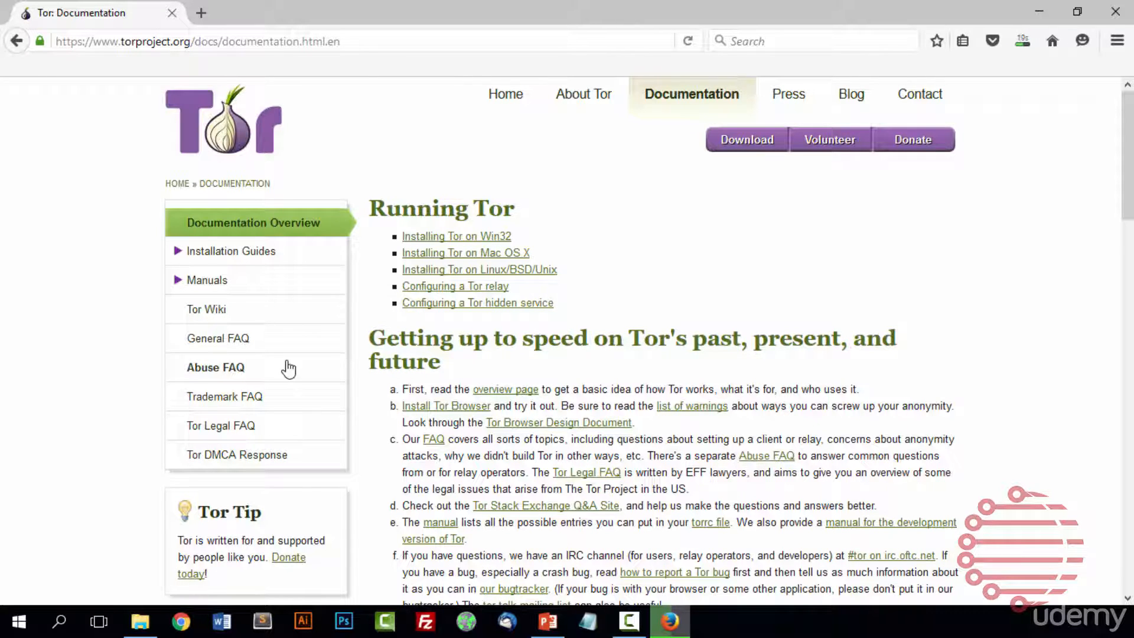
mouse_move(222, 425)
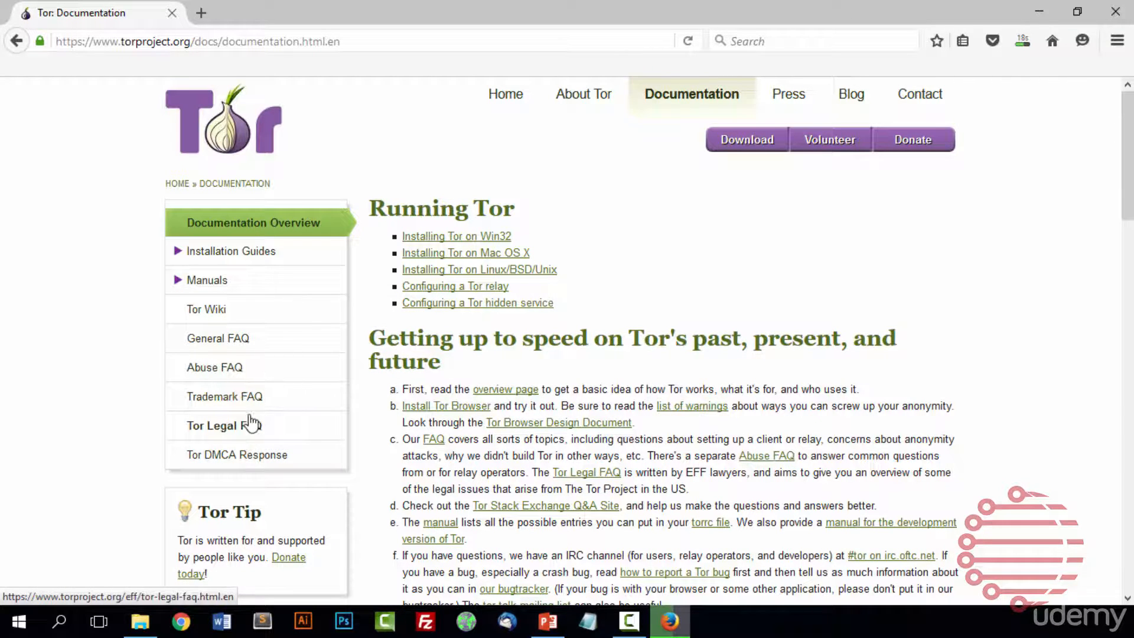
click(217, 338)
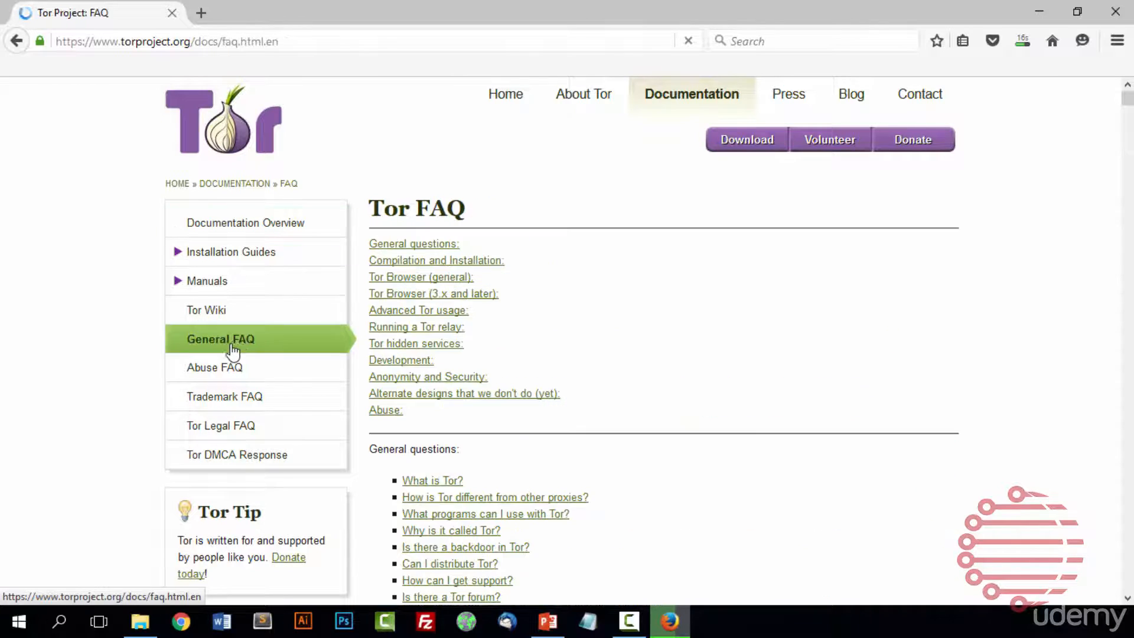
mouse_move(249, 434)
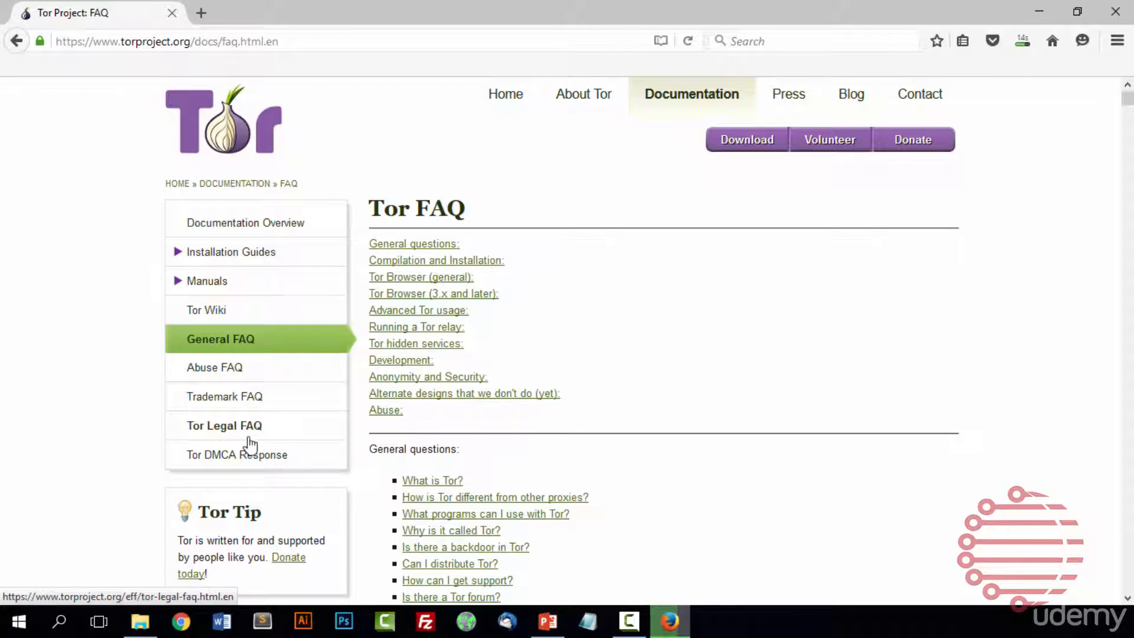
mouse_move(909, 357)
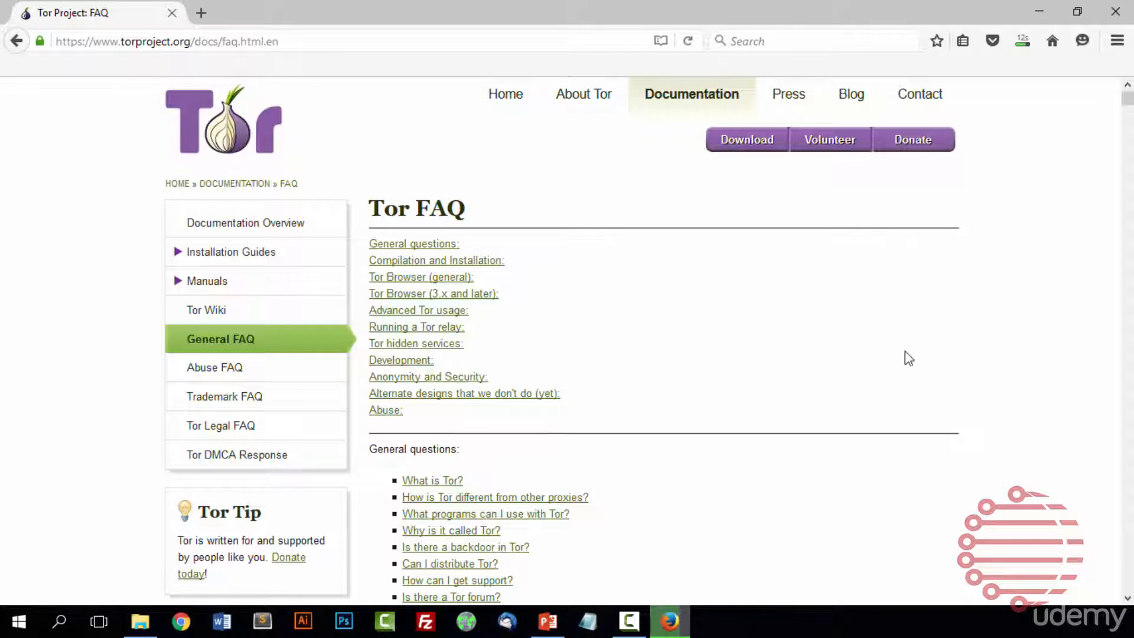
Browse the FAQ list and jump to the 'Why is Tor so slow?' answer.
scroll(down, 3)
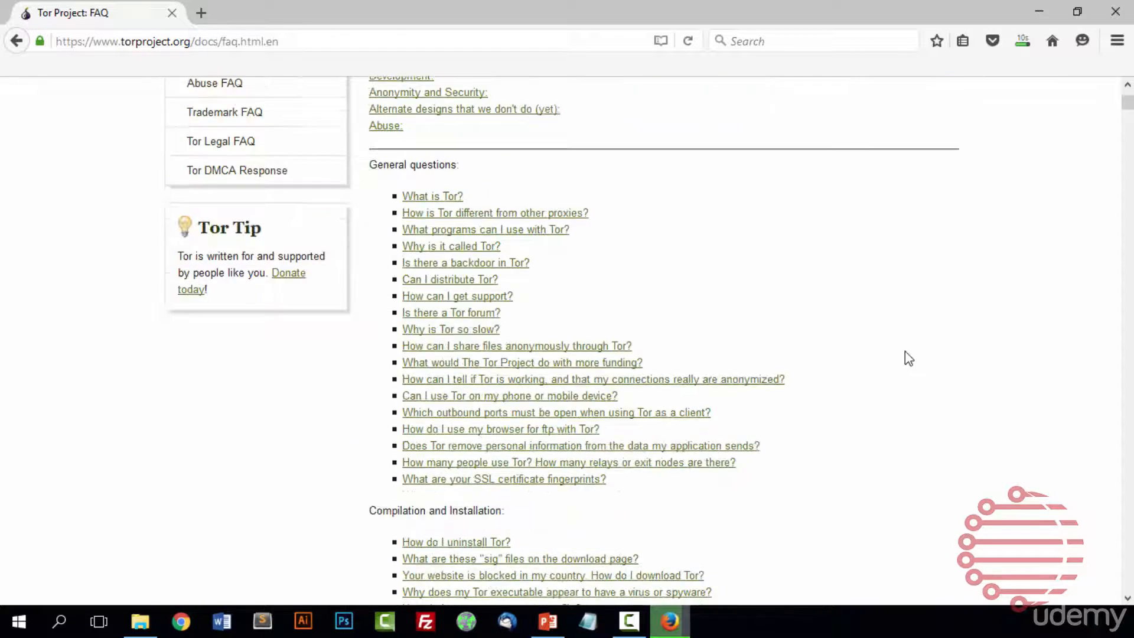
scroll(down, 3)
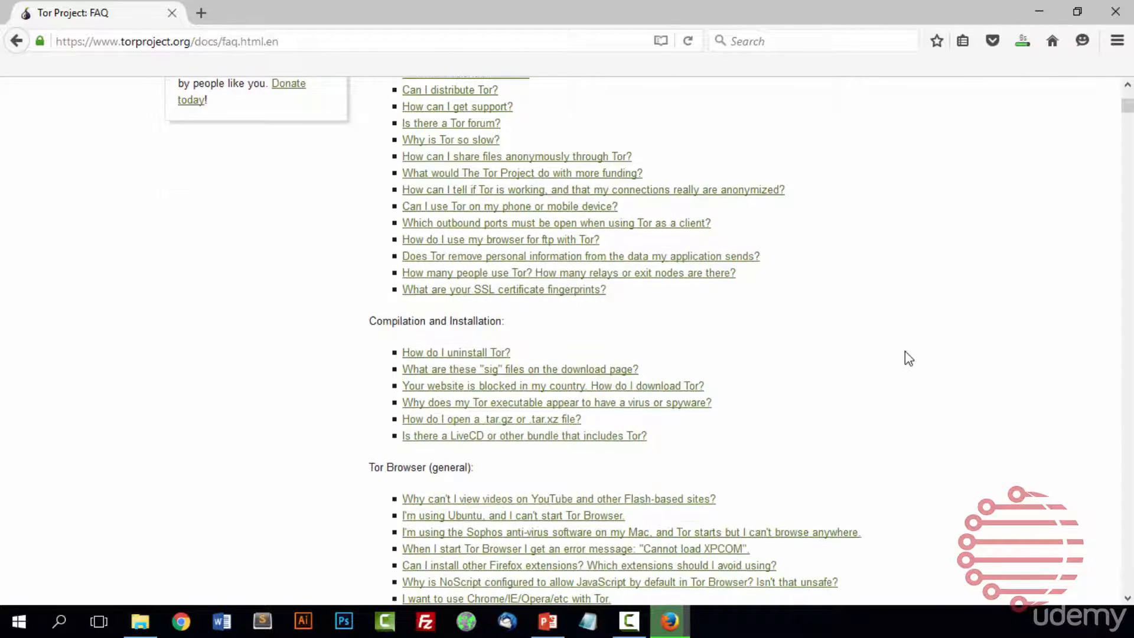
scroll(down, 3)
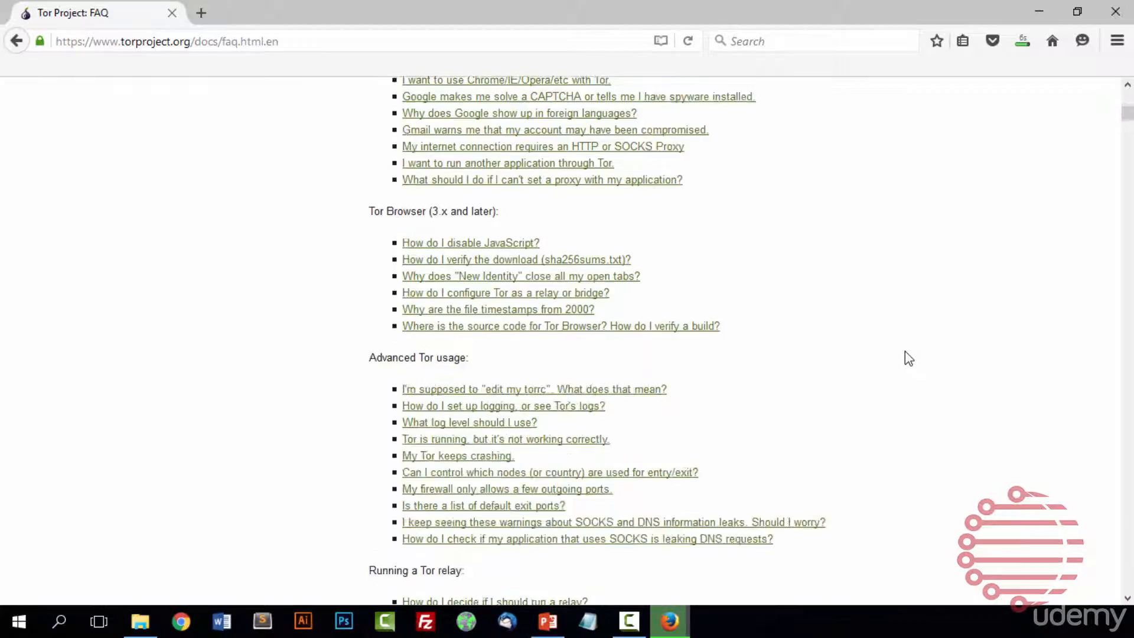
scroll(down, 3)
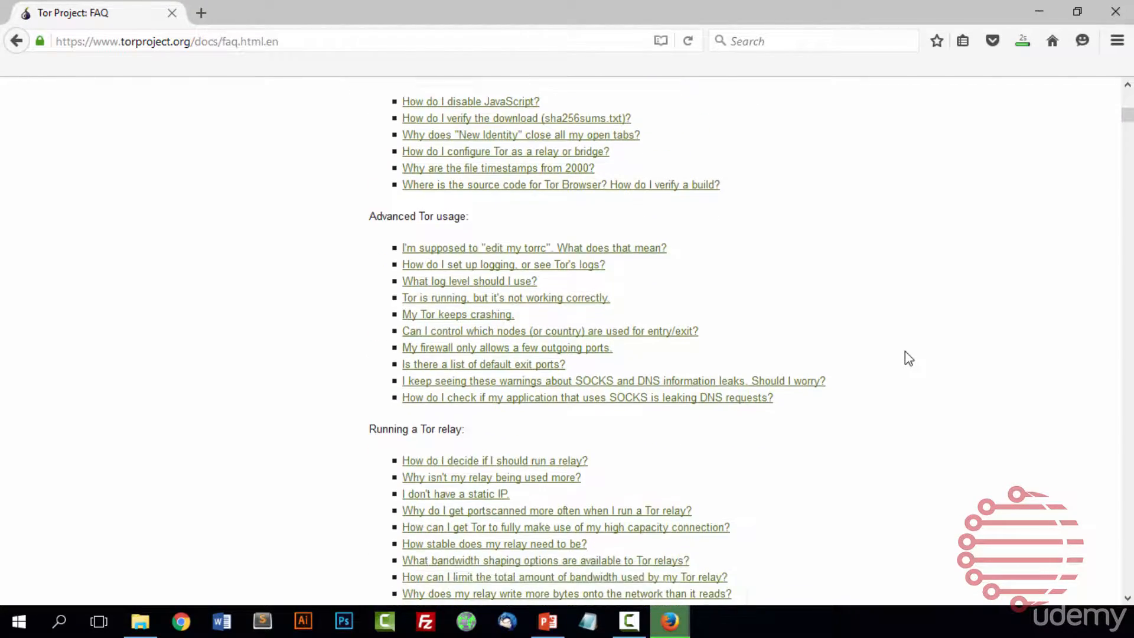
scroll(down, 3)
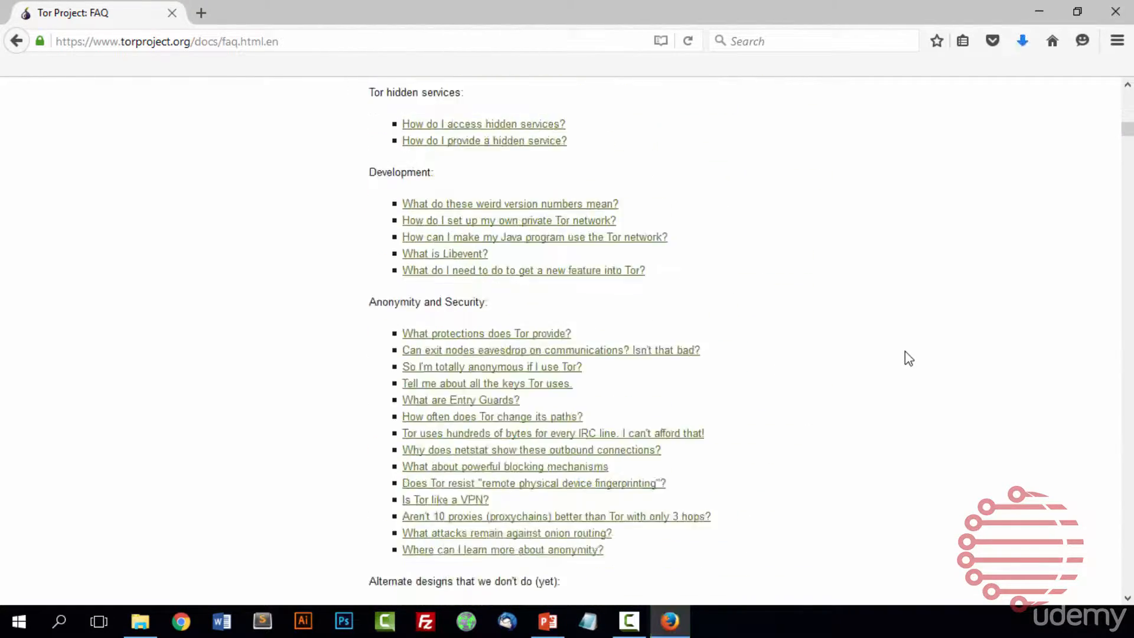
scroll(up, 3)
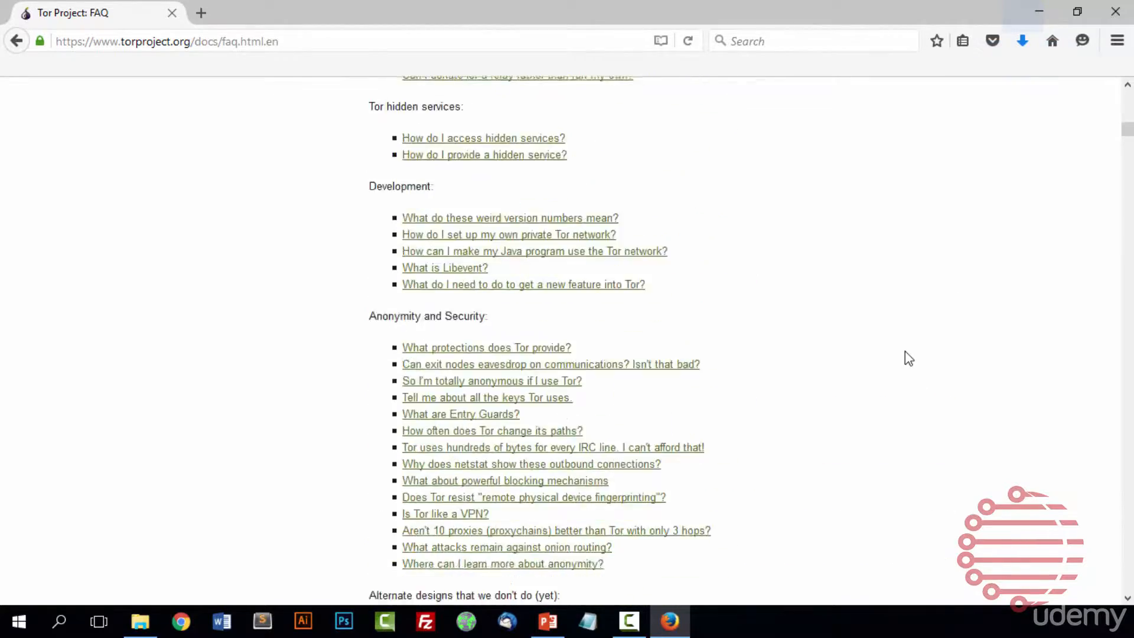
scroll(up, 3)
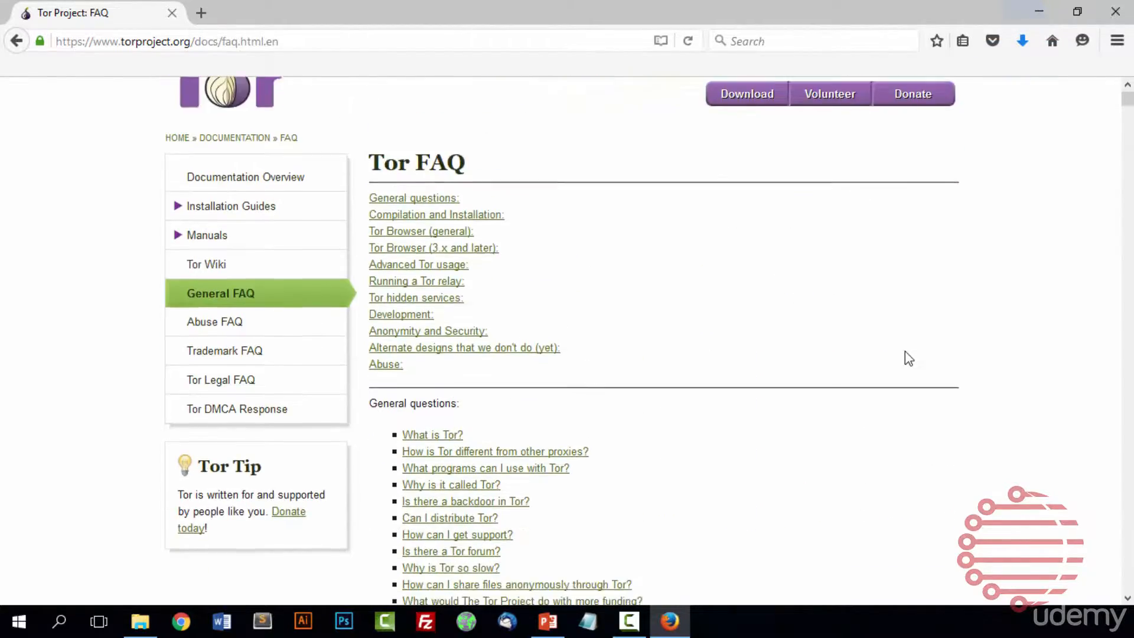
click(450, 568)
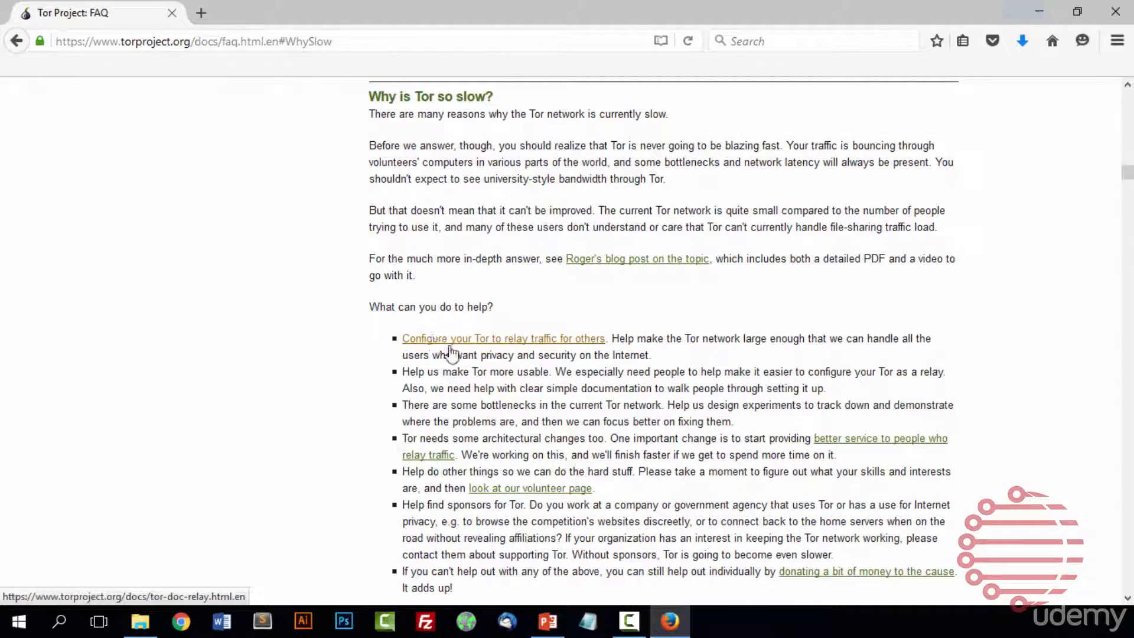
mouse_move(972, 276)
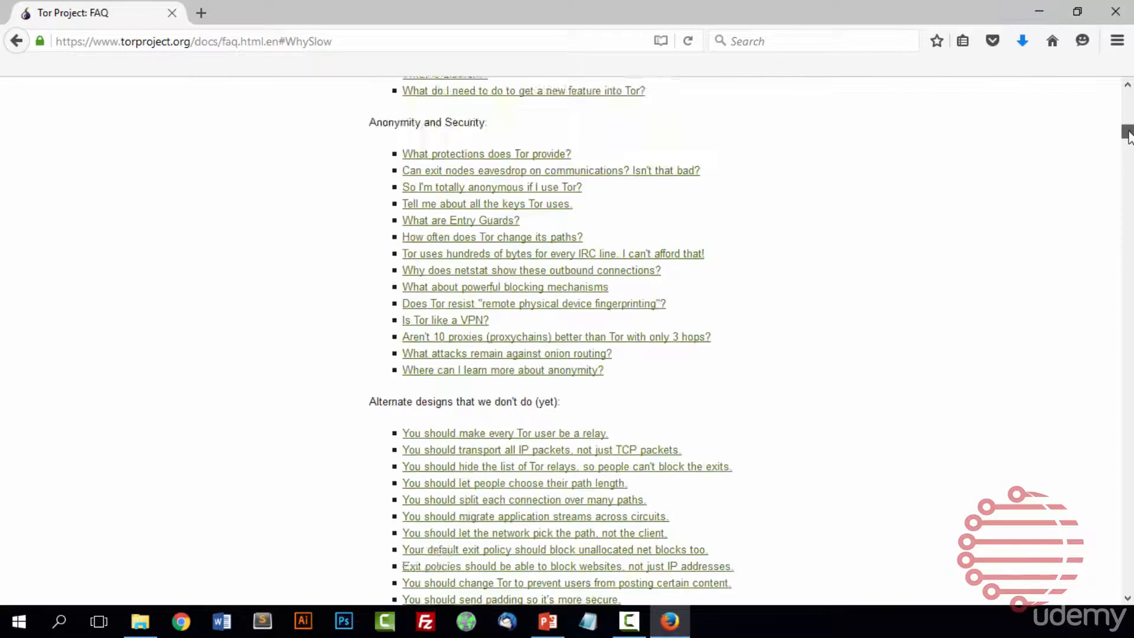
scroll(up, 3)
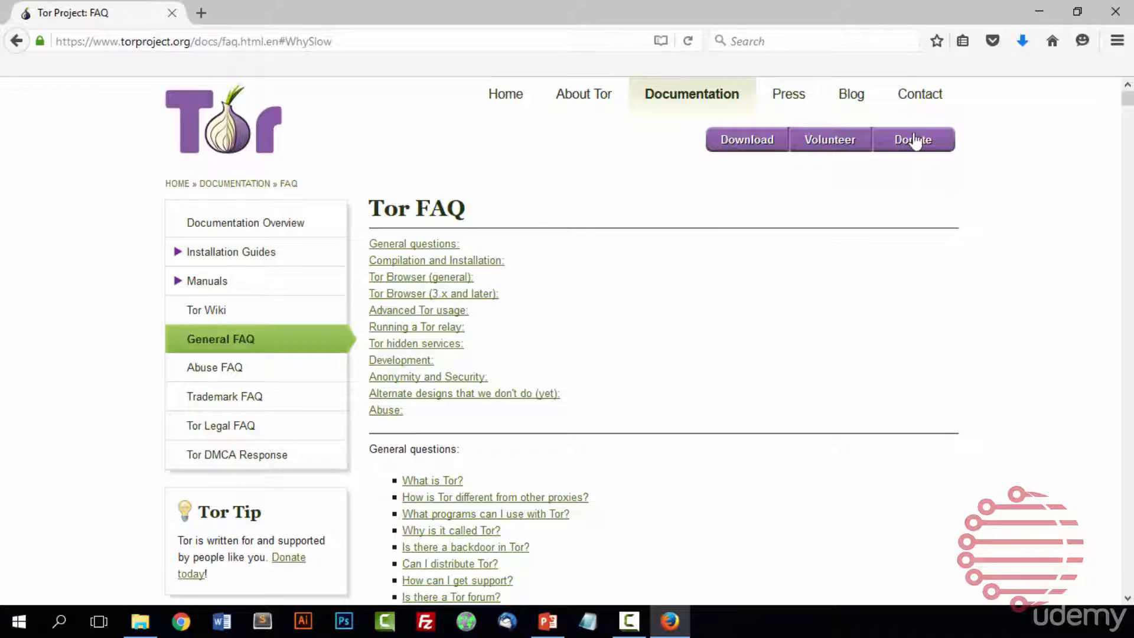
Launch torbrowser-install-5.5.2_en-US.exe from the Downloads panel, choosing Run at the security warning.
click(1022, 40)
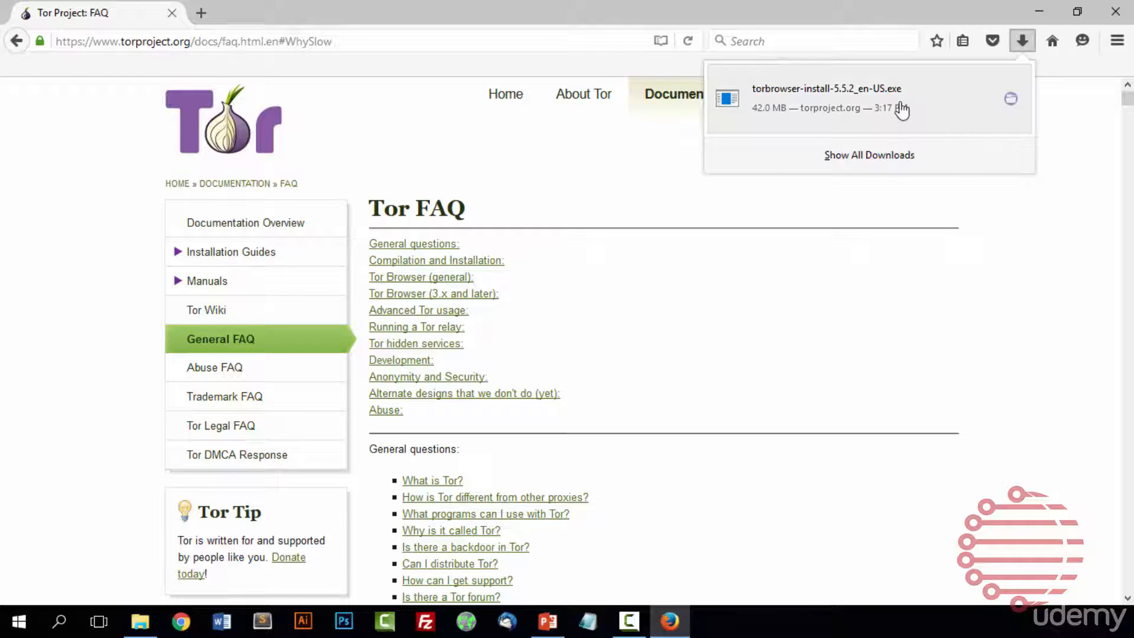
click(827, 98)
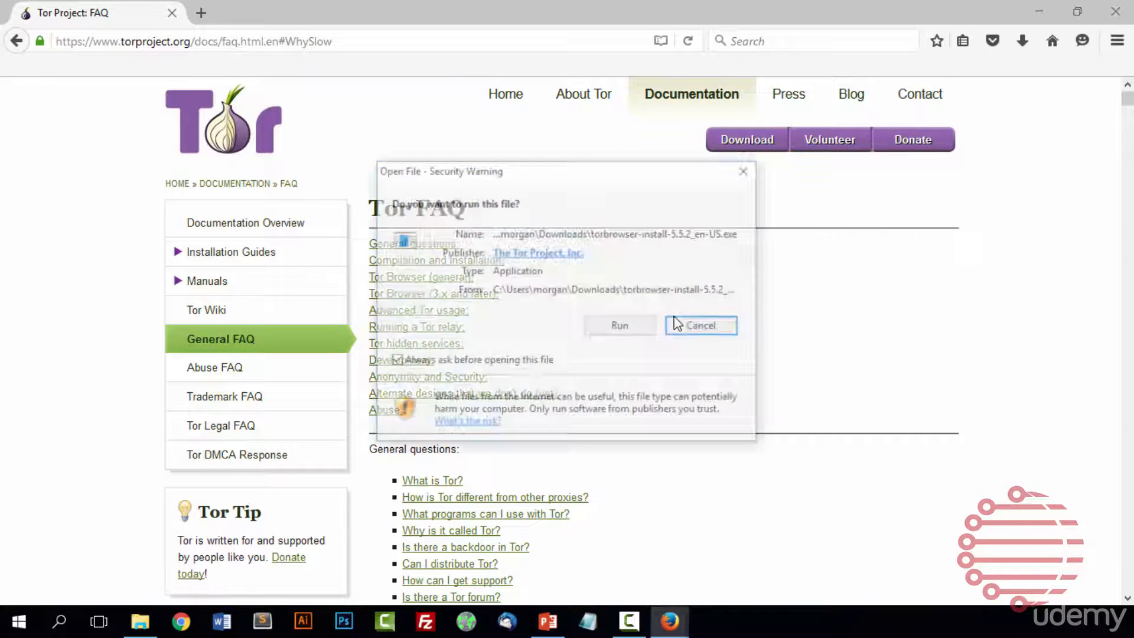
click(698, 325)
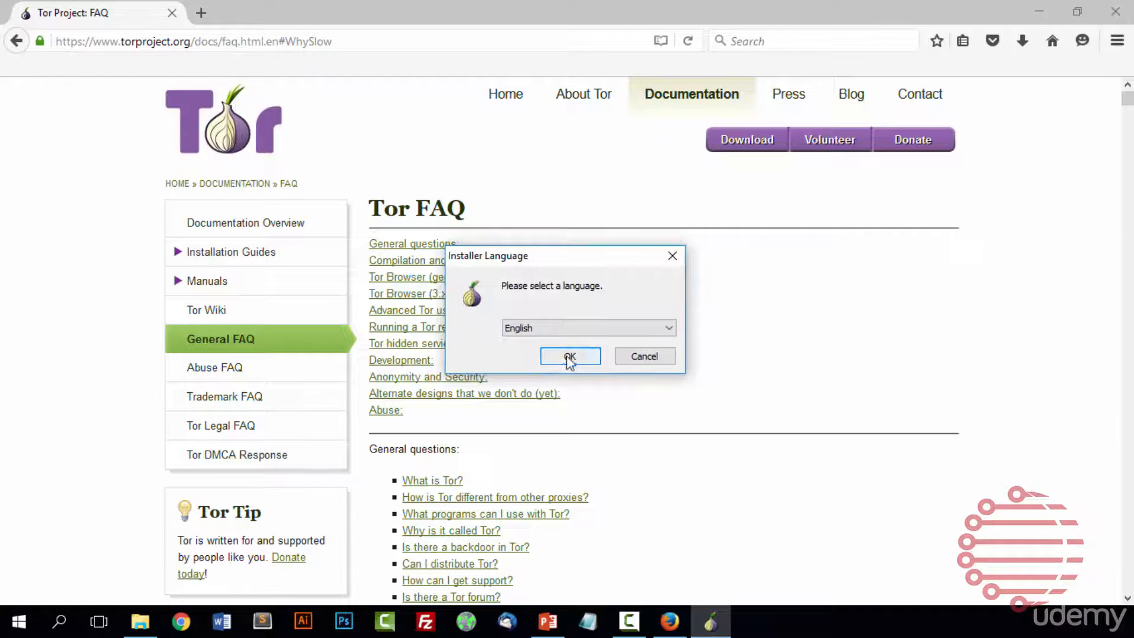
Install in English into the Desktop\Tor Browser folder, confirming Yes to reuse the existing directory.
click(570, 357)
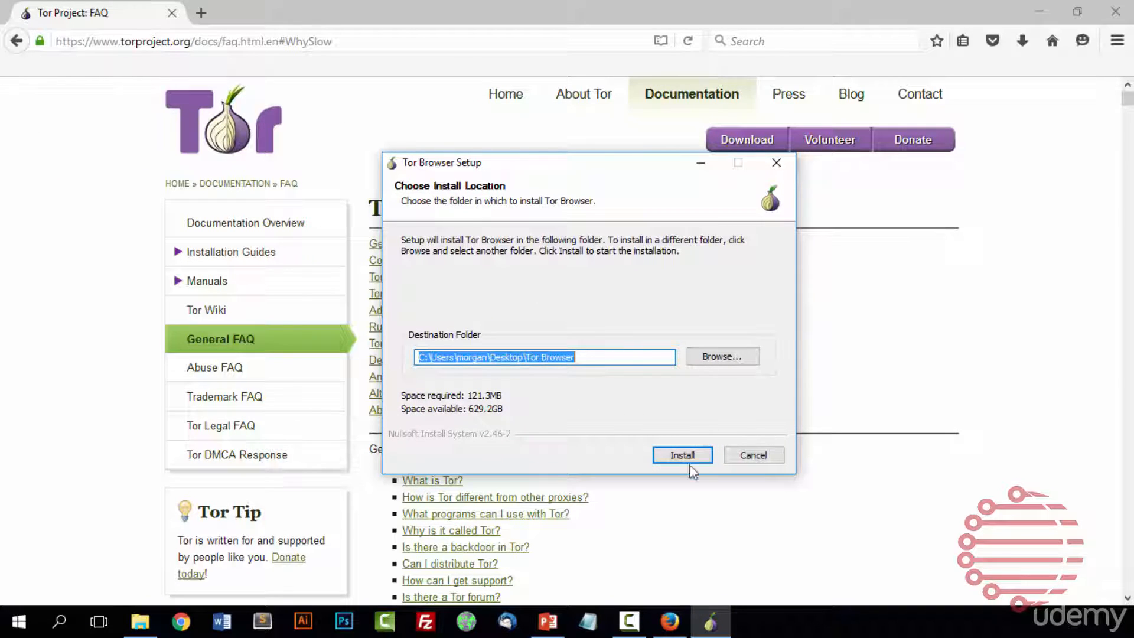
click(681, 455)
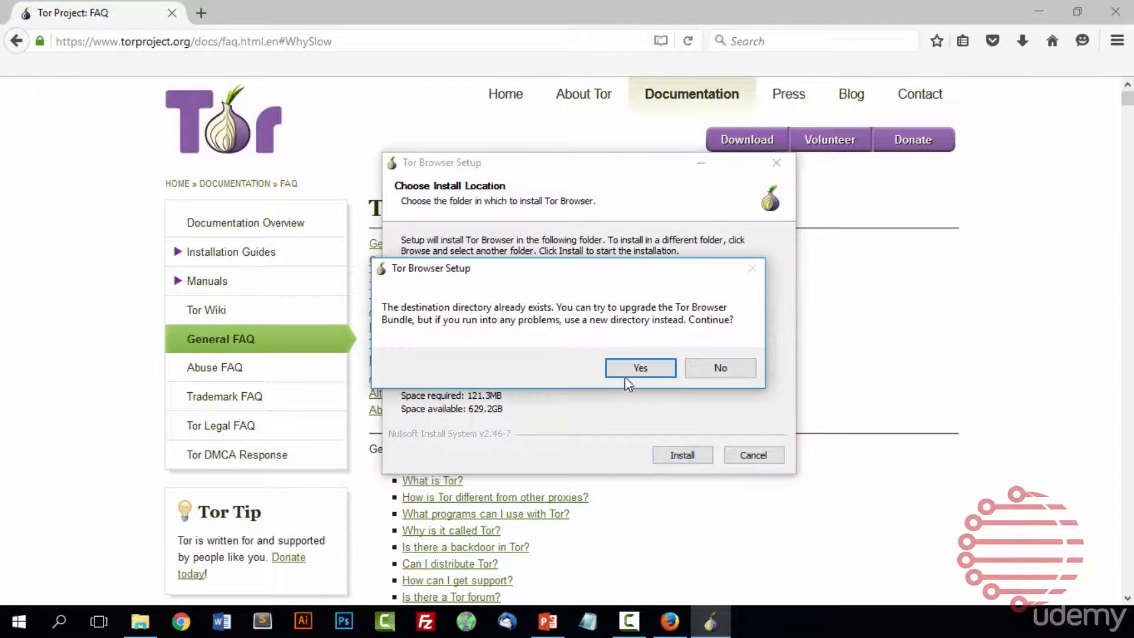
mouse_move(440, 375)
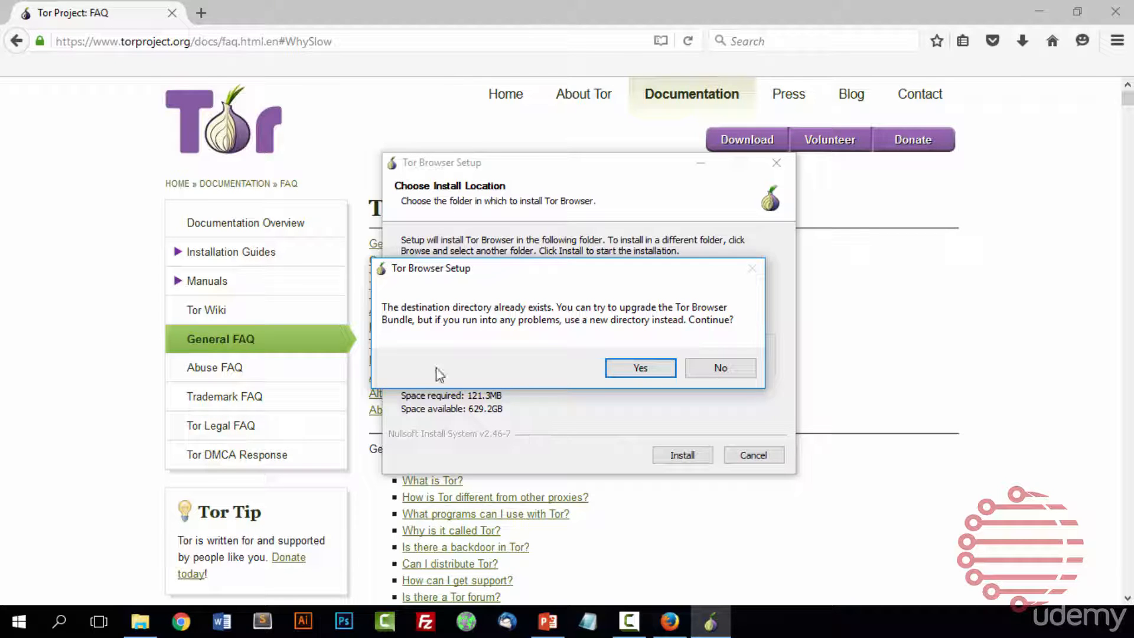
mouse_move(501, 340)
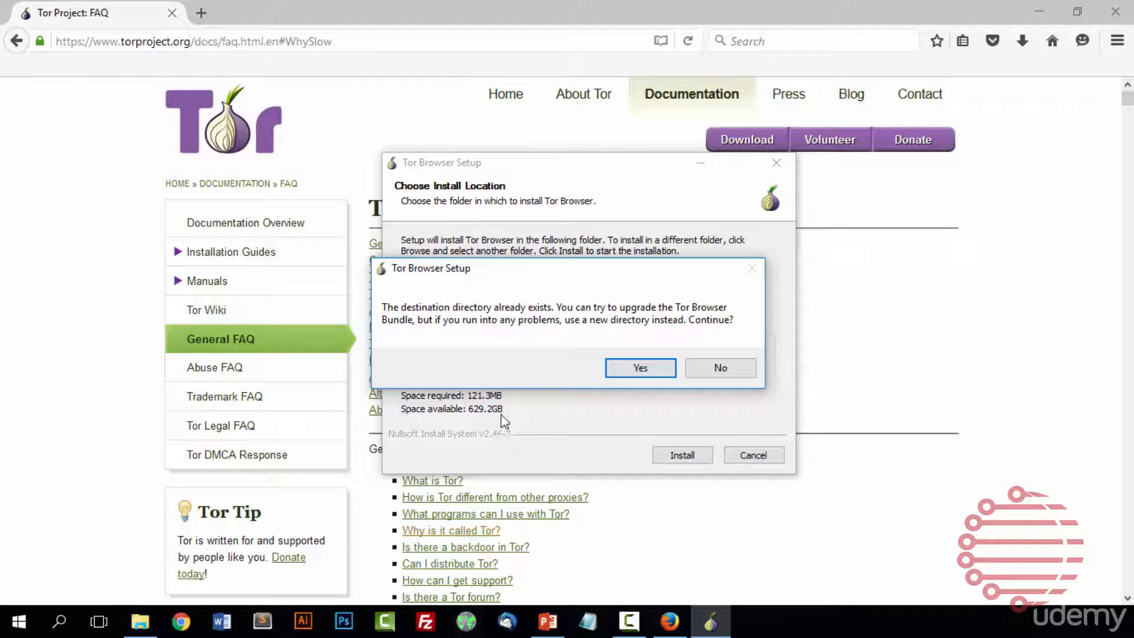
click(639, 367)
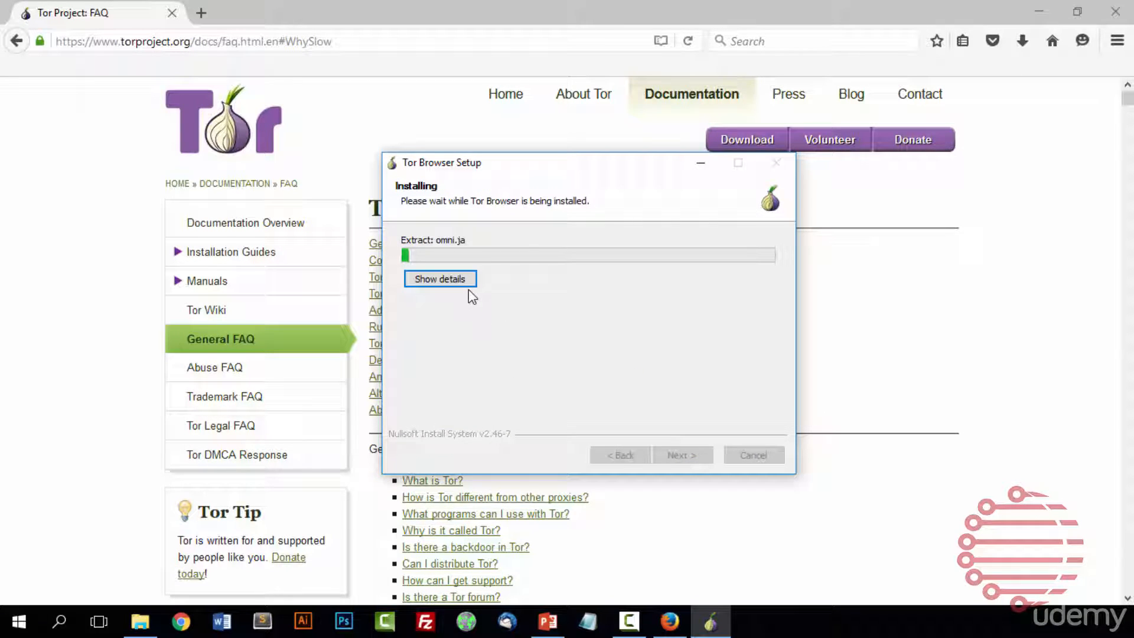
Show the detailed log of files being extracted during installation.
click(440, 279)
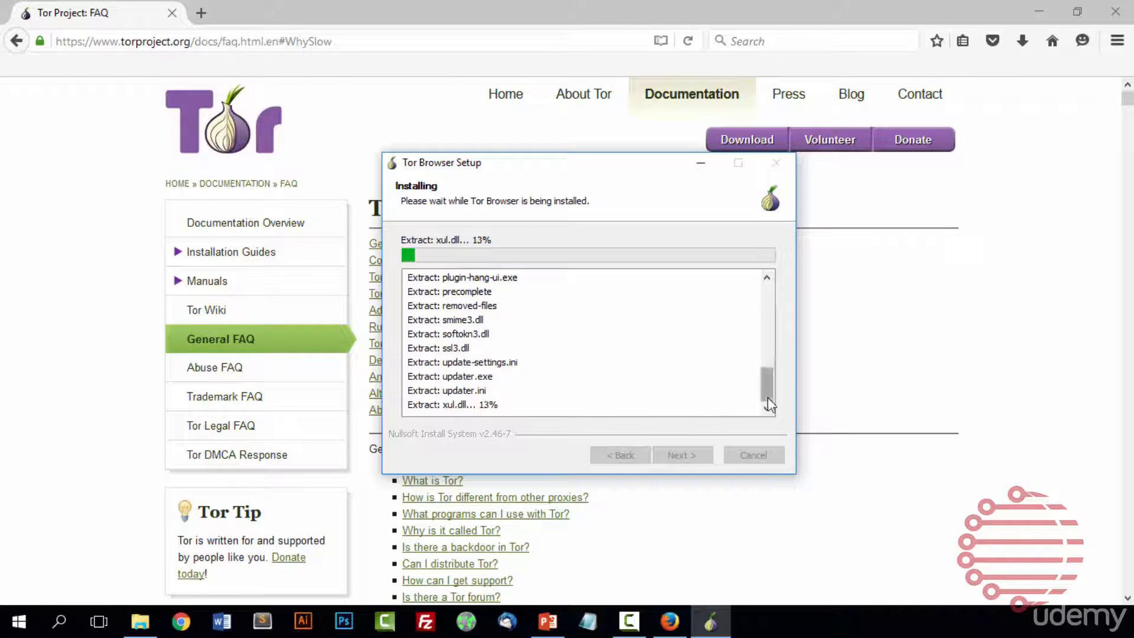
mouse_move(511, 331)
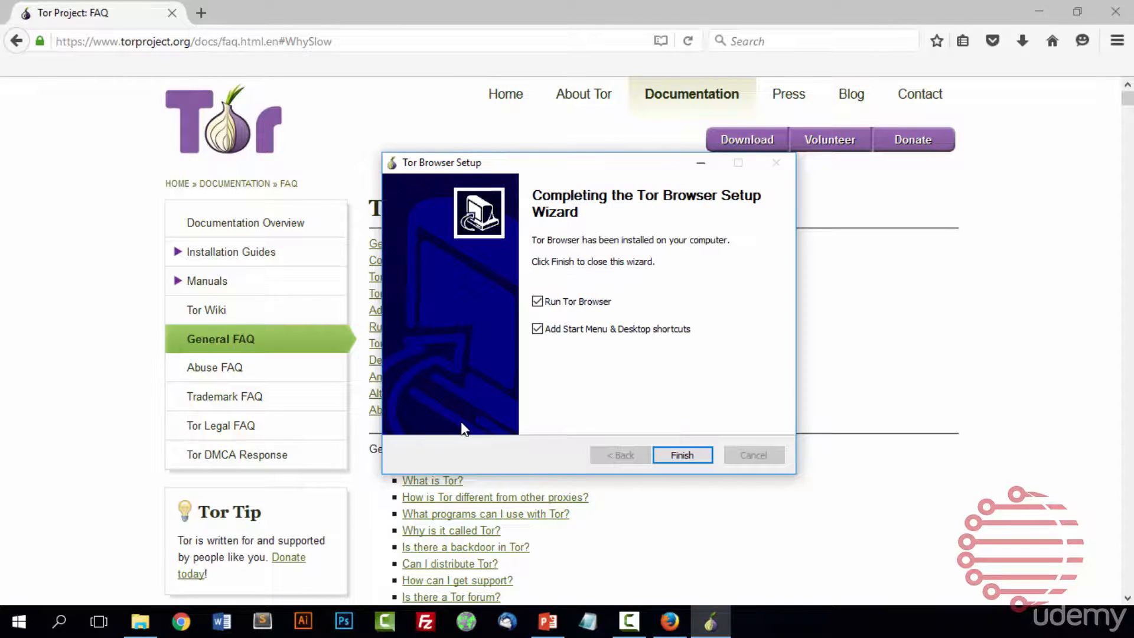
mouse_move(592, 380)
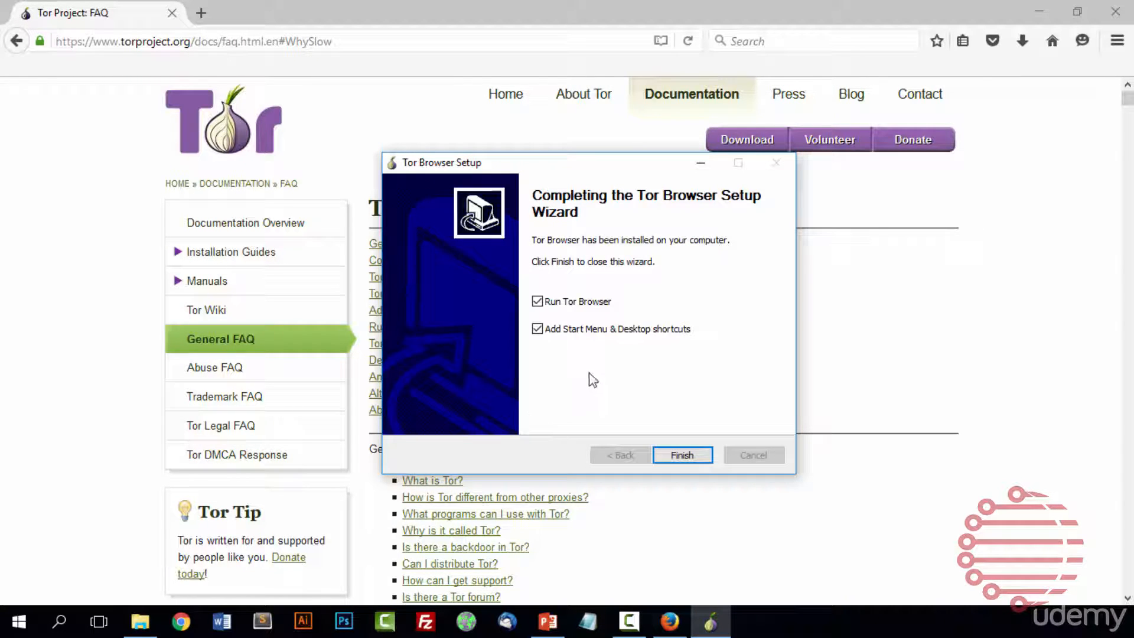
mouse_move(575, 296)
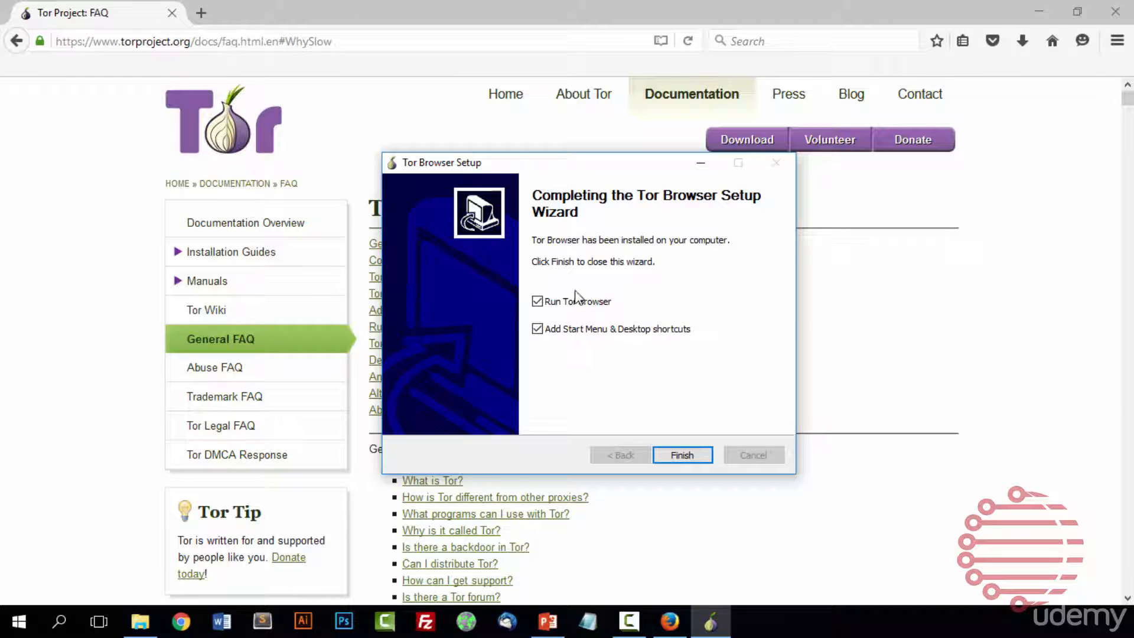
mouse_move(626, 345)
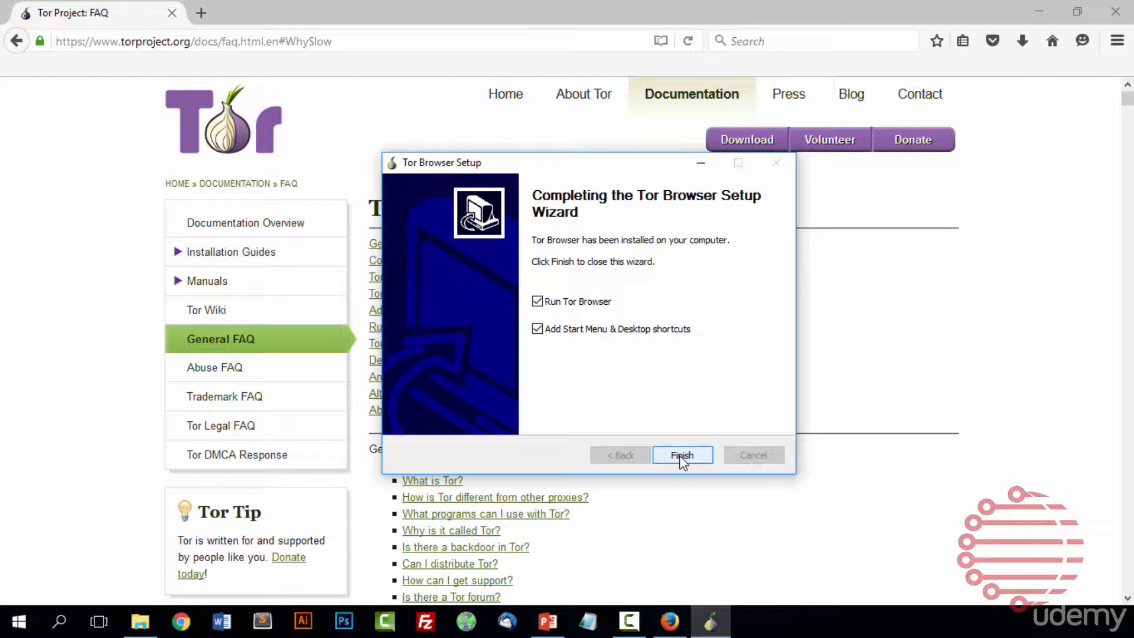
Finish setup with Run Tor Browser and the shortcut options left checked.
click(682, 455)
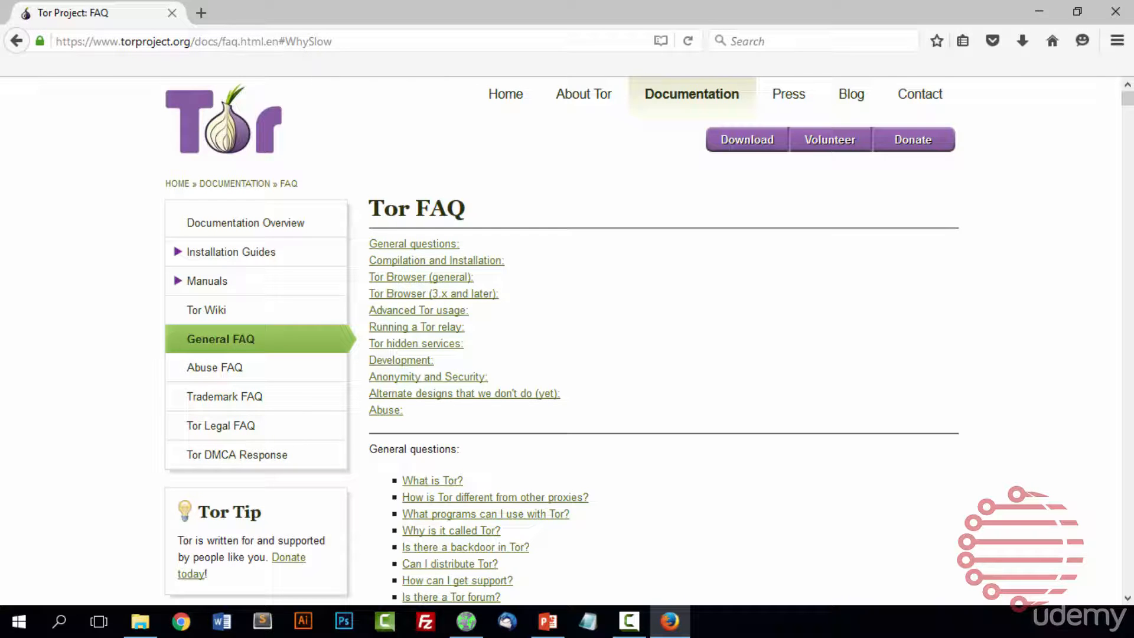
Watch the Tor Status window connect to the network until the Welcome to Tor Browser page appears.
click(465, 622)
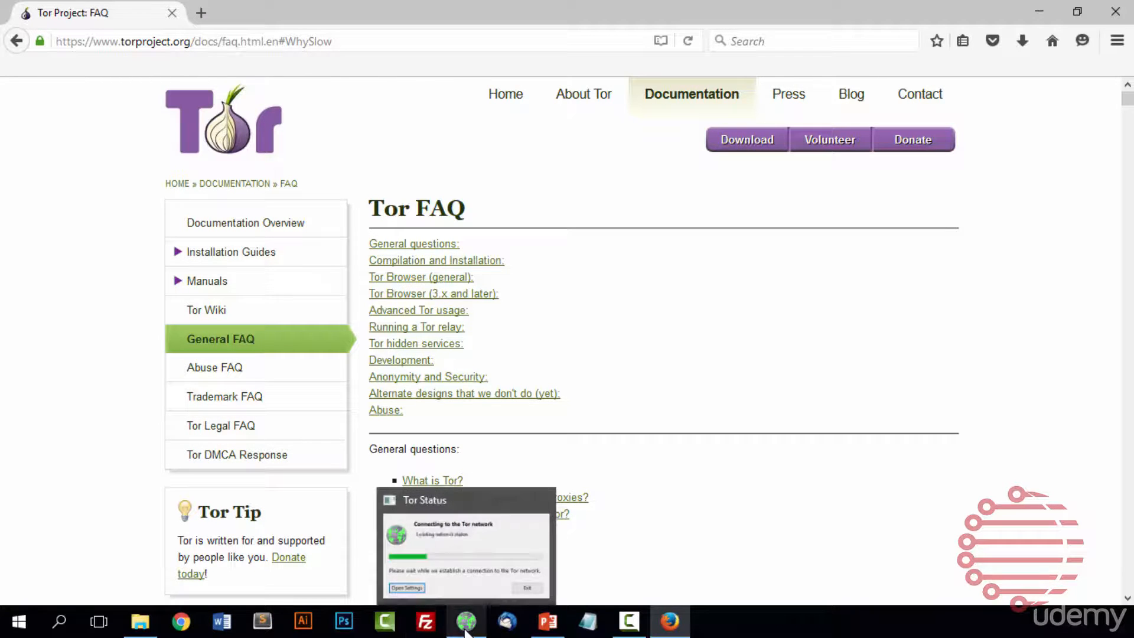
click(465, 621)
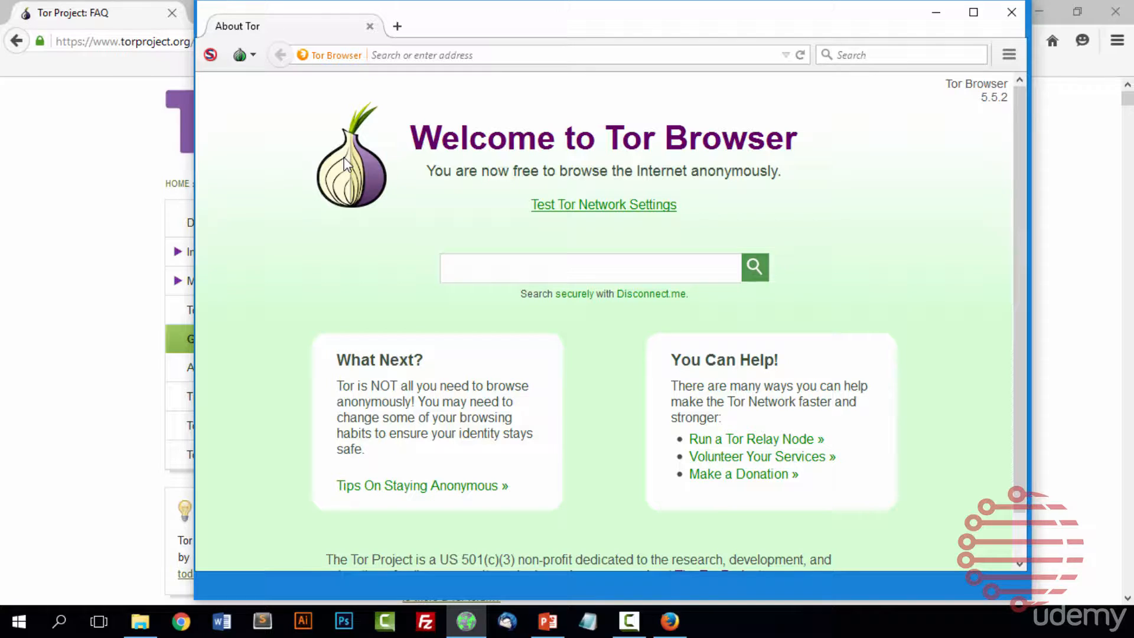
mouse_move(317, 193)
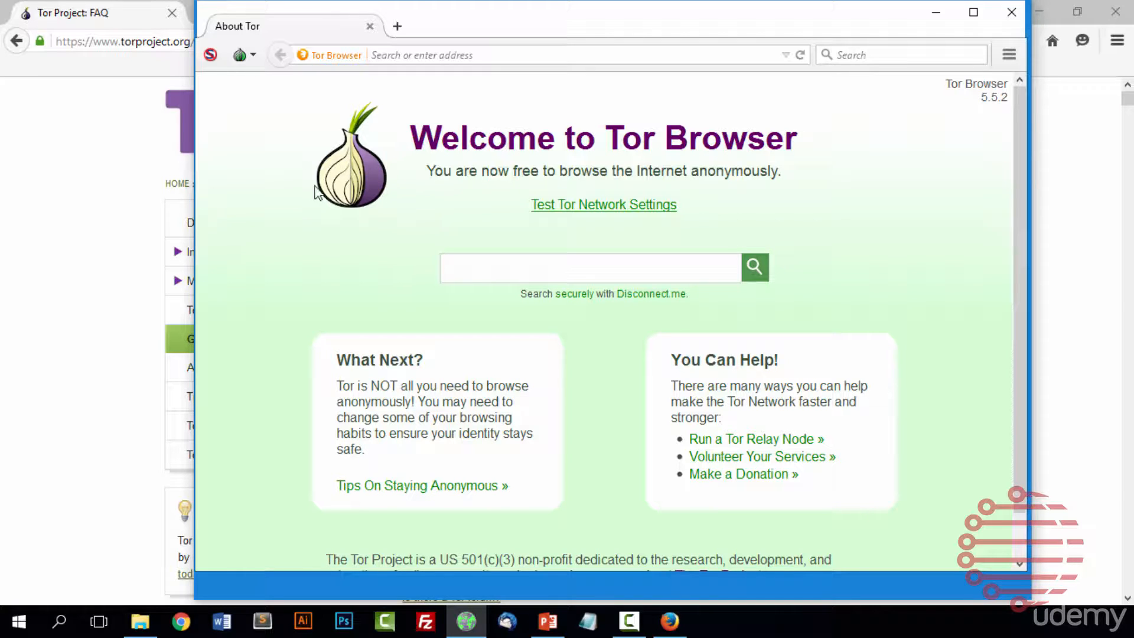
mouse_move(326, 137)
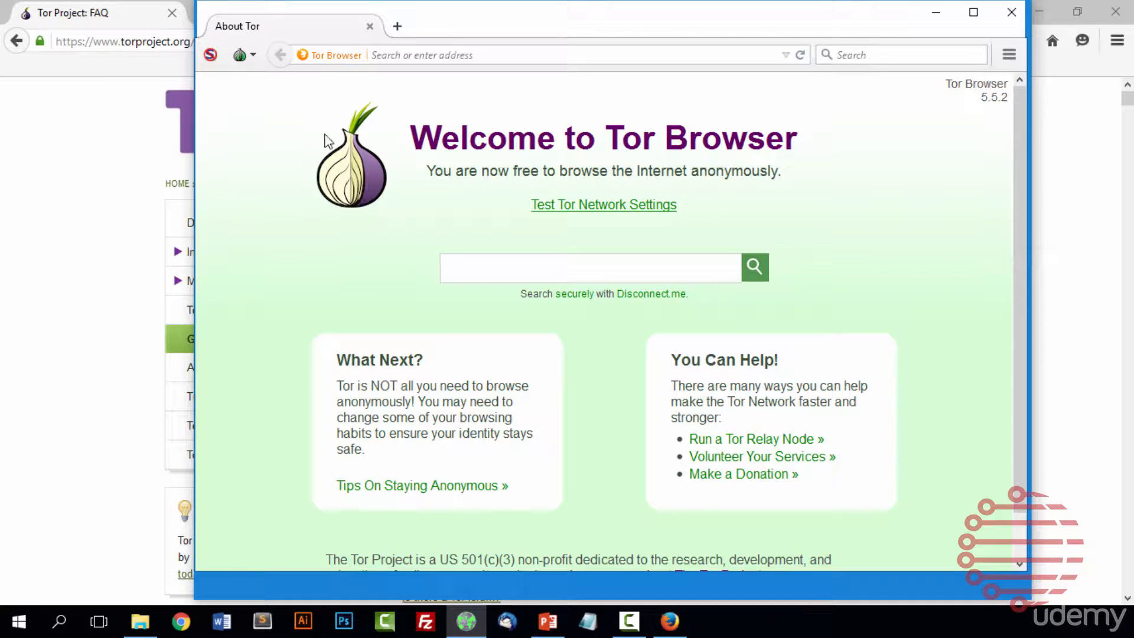
mouse_move(617, 37)
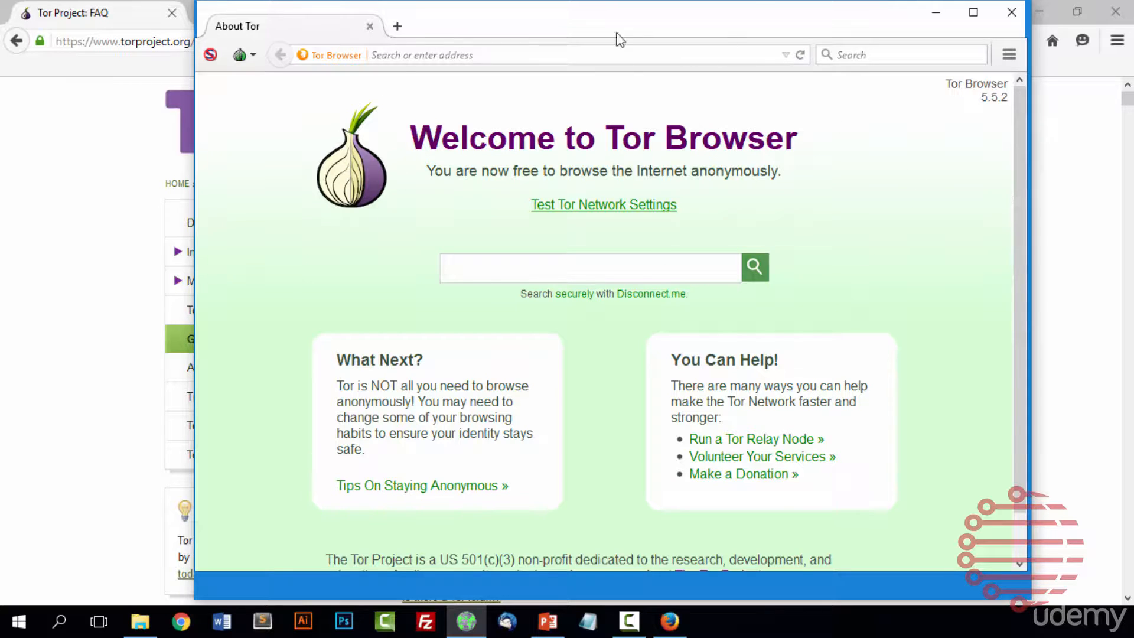
mouse_move(278, 159)
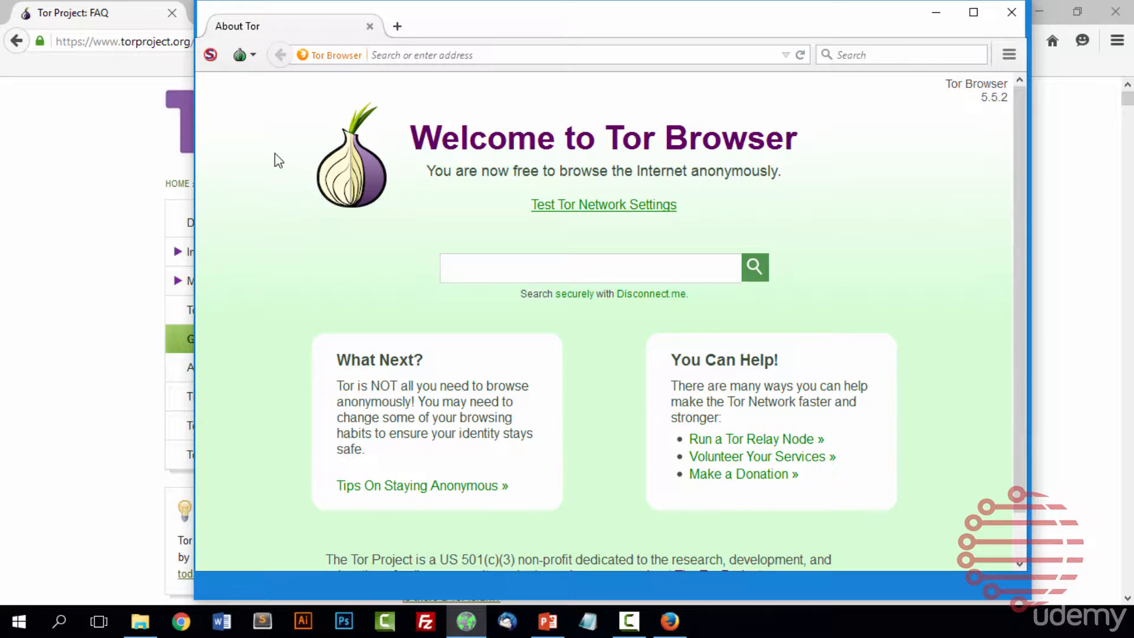
mouse_move(240, 54)
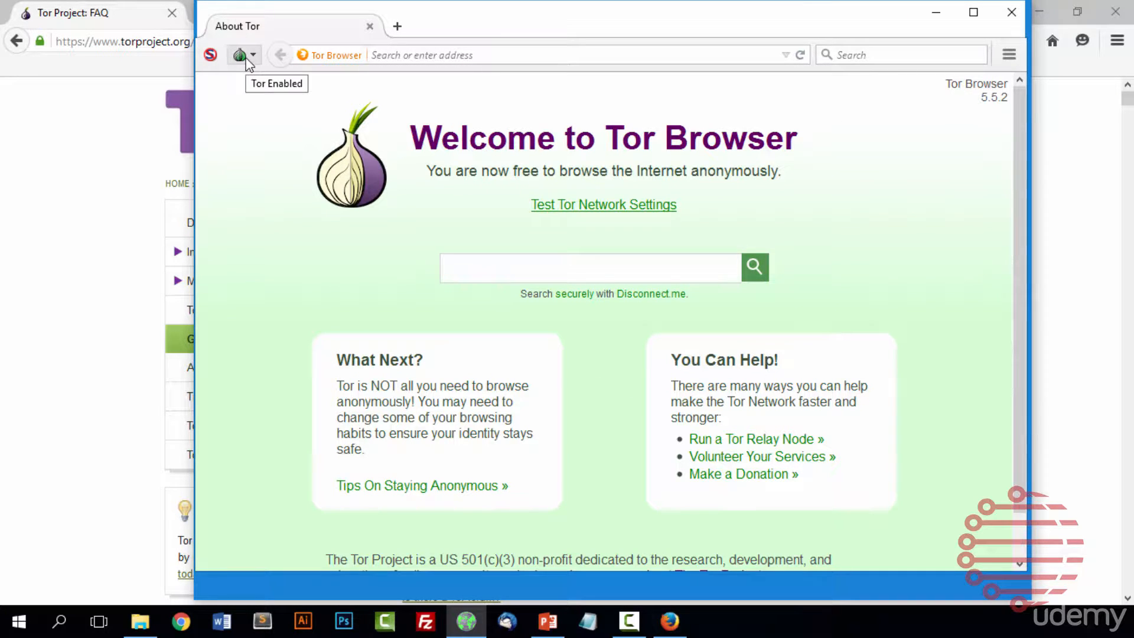
mouse_move(243, 141)
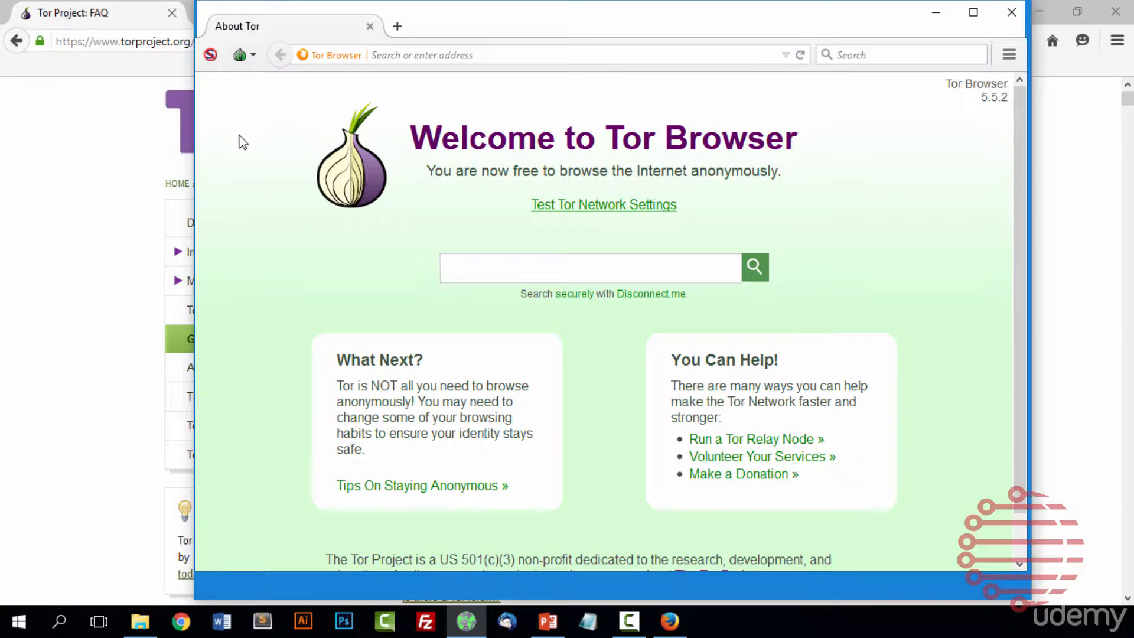
mouse_move(250, 193)
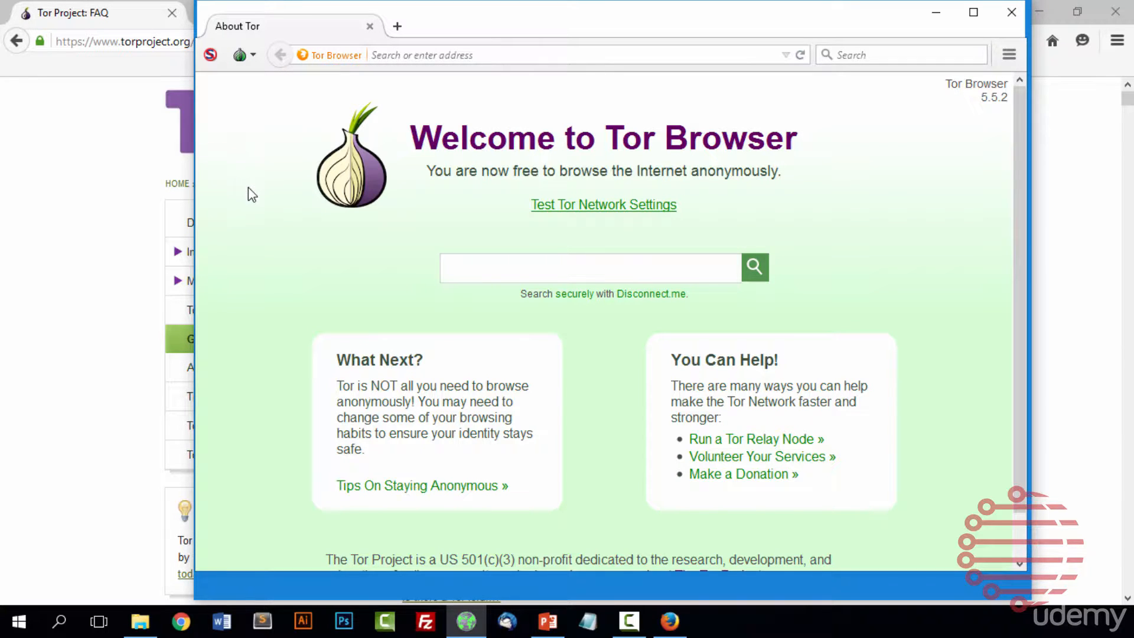
mouse_move(260, 236)
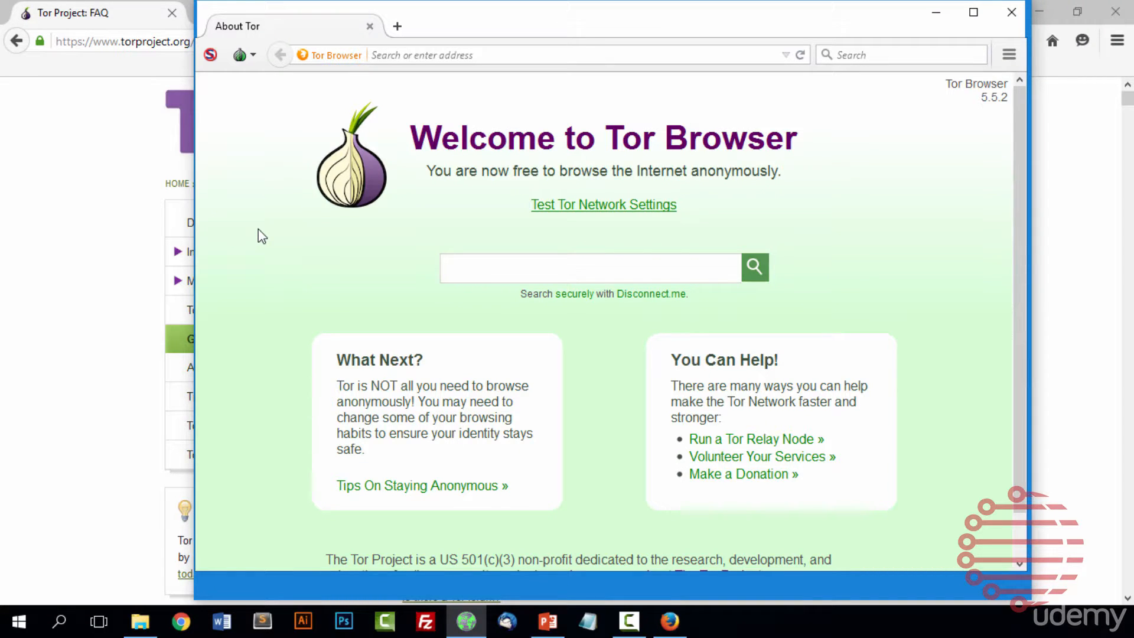
mouse_move(248, 195)
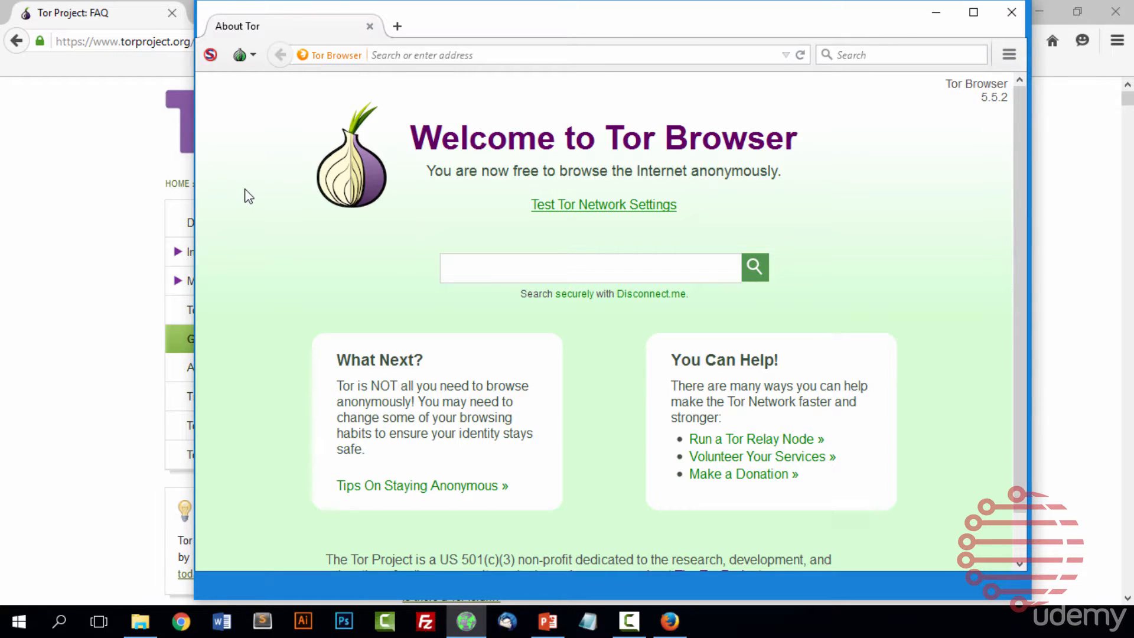